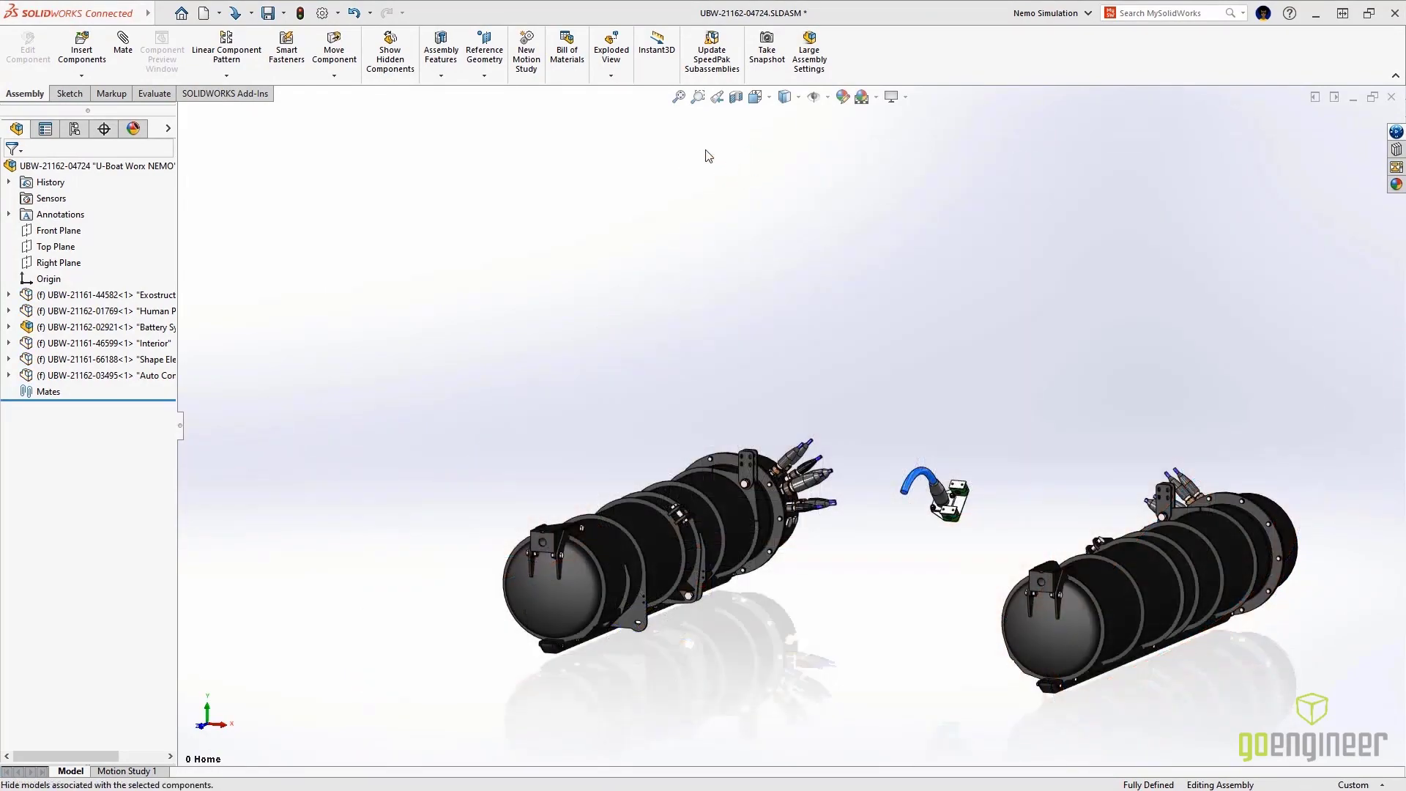
# Section the submarine assembly along the Right Plane to expose the battery tube interior.
pyautogui.click(697, 96)
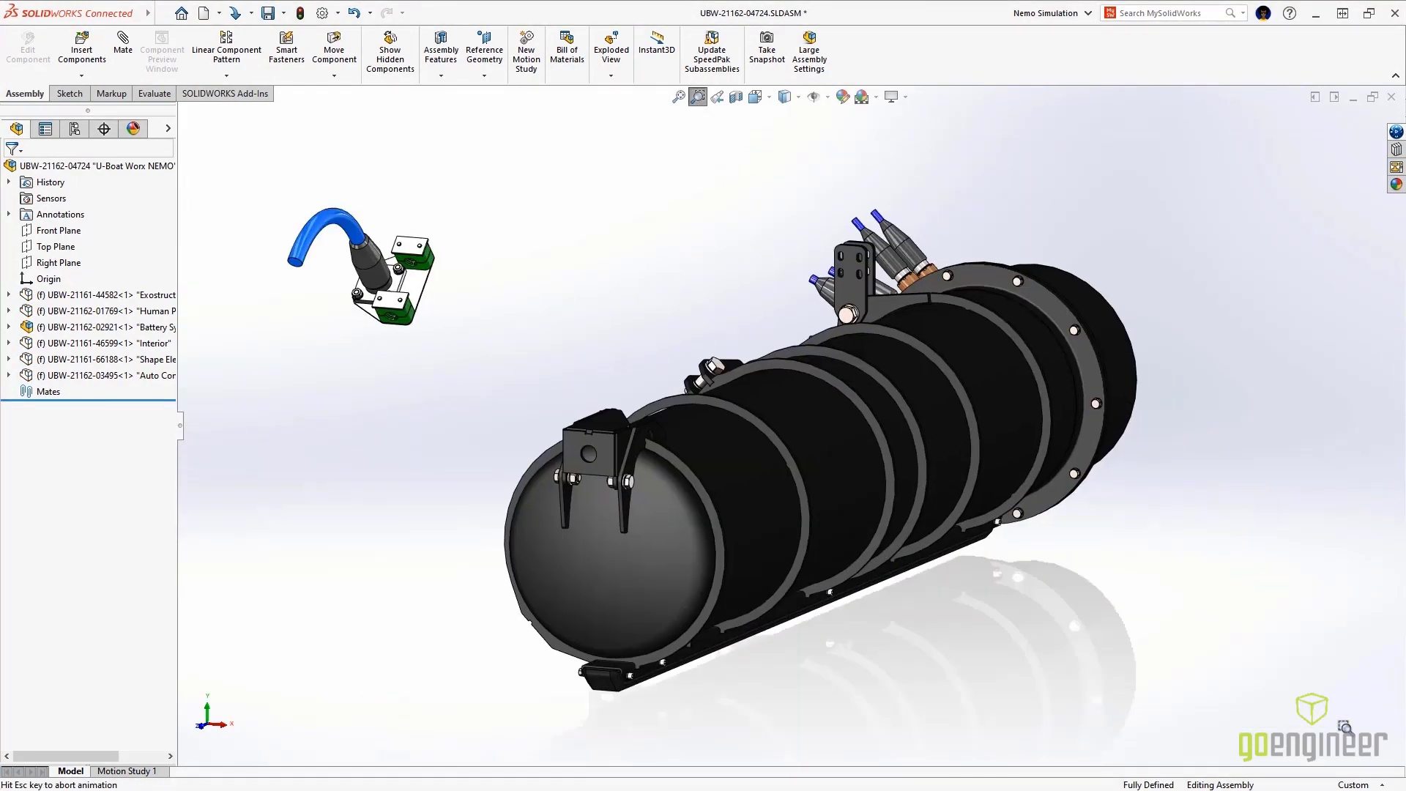
pyautogui.click(697, 97)
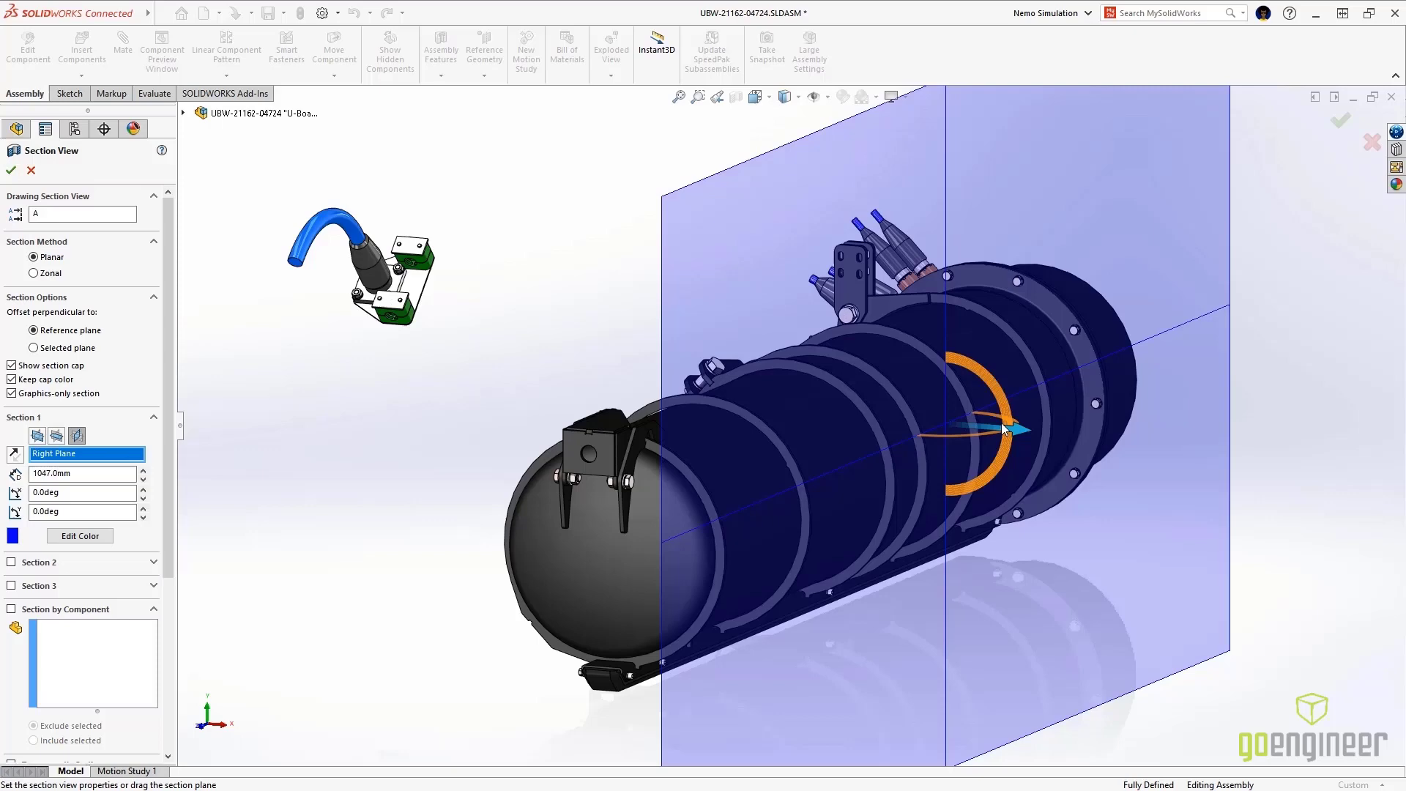
pyautogui.moveTo(1013, 429); pyautogui.dragTo(905, 422)
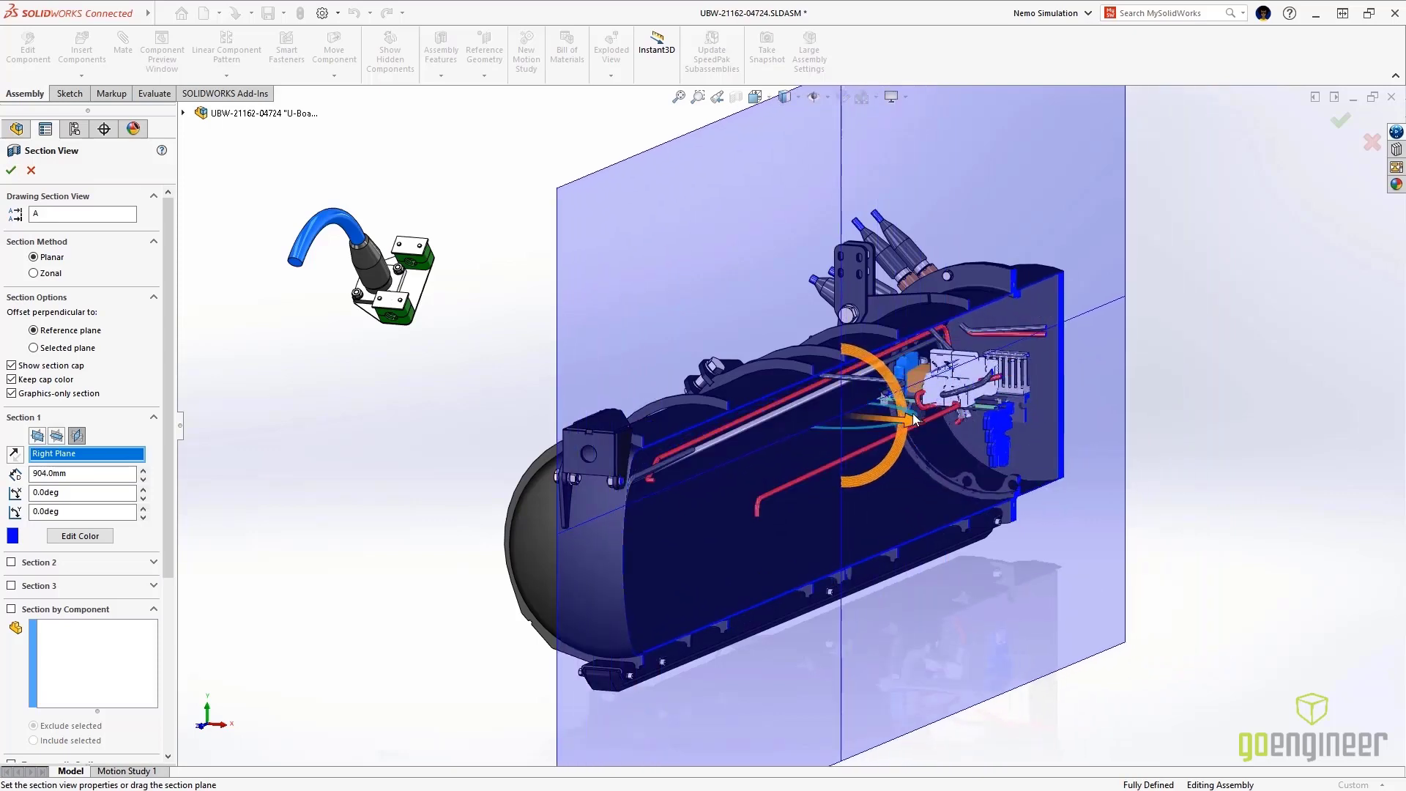
pyautogui.click(10, 169)
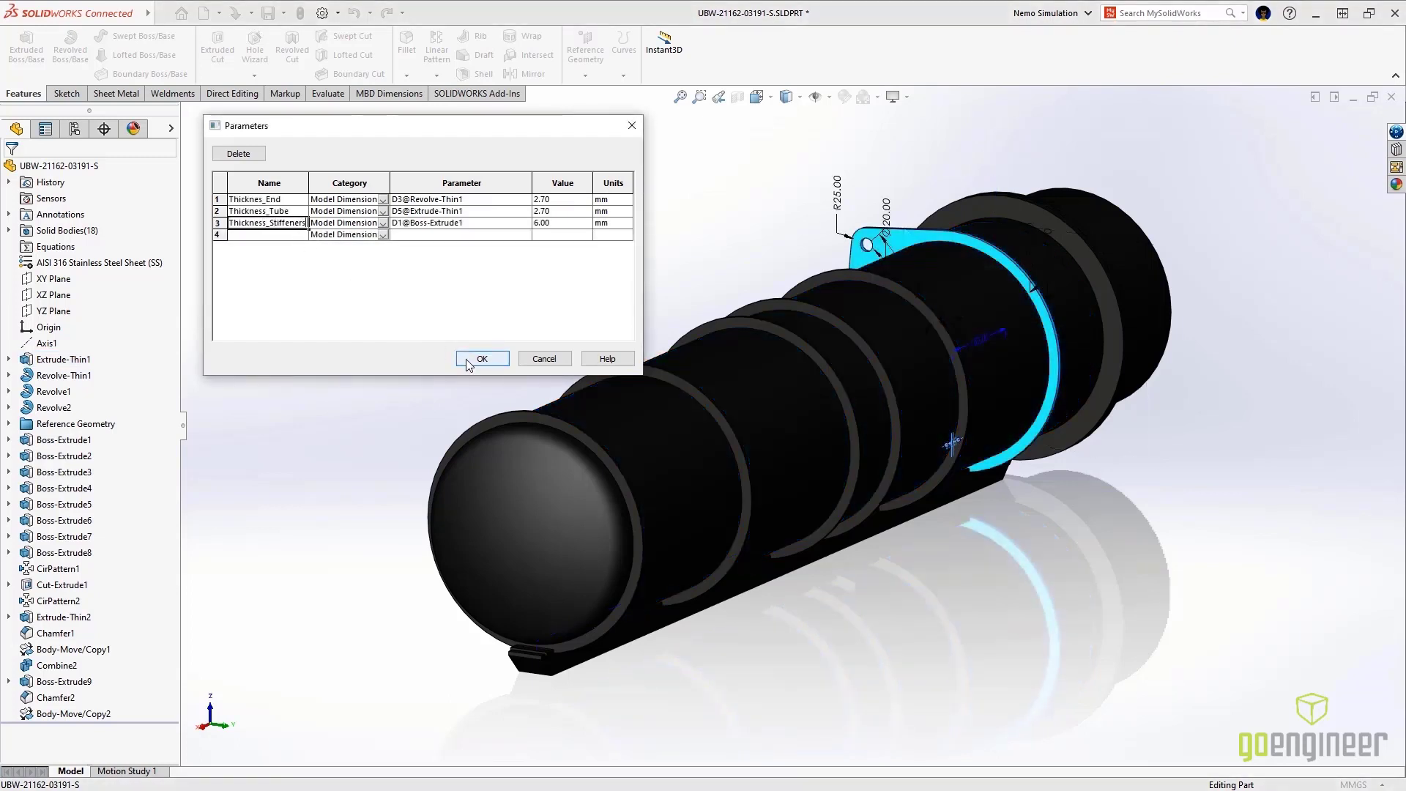
# Confirm the end, tube and stiffener thickness parameters and save the tube part.
pyautogui.click(482, 357)
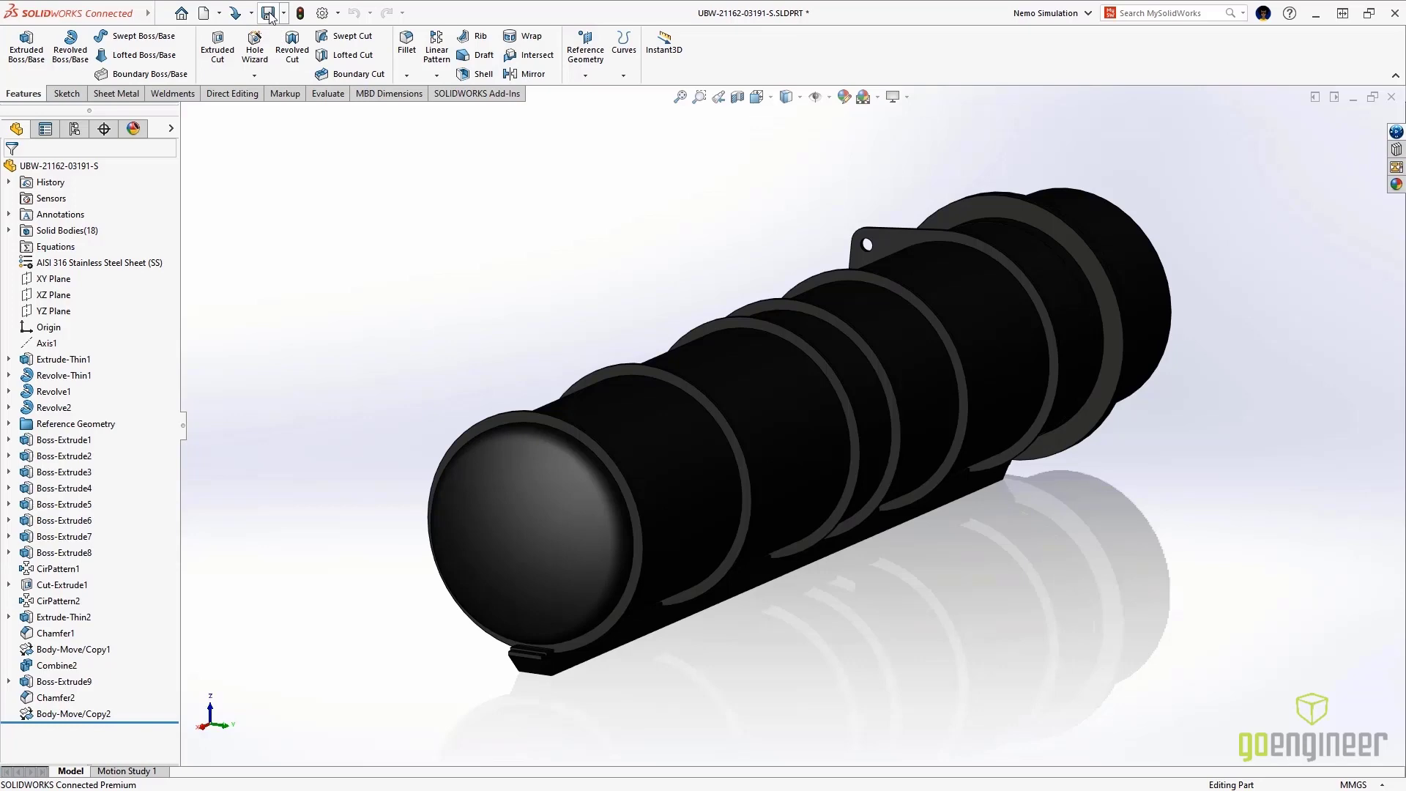
pyautogui.click(267, 13)
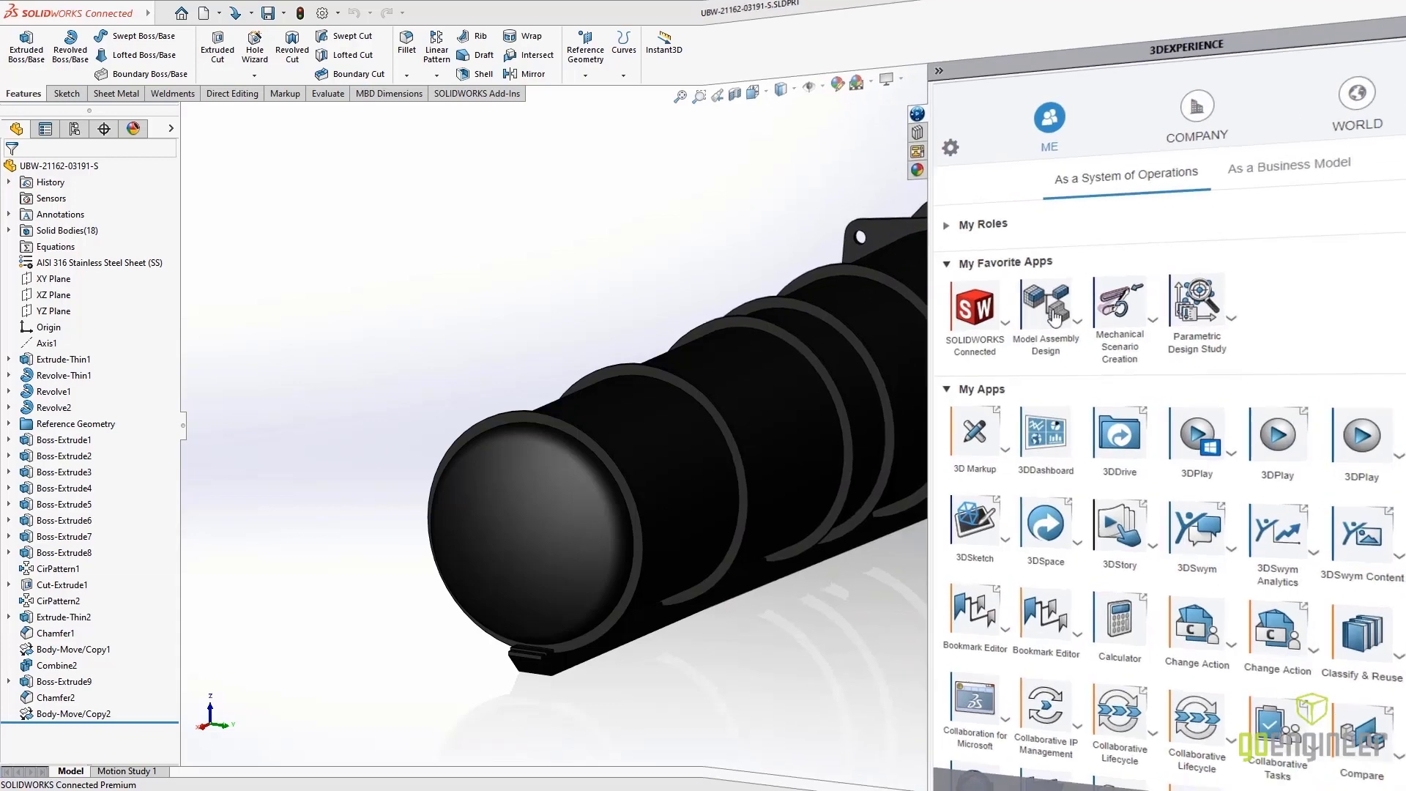
# Generate a midsurface shell mesh on the tube with Automated FEM's Advanced method.
pyautogui.click(1046, 305)
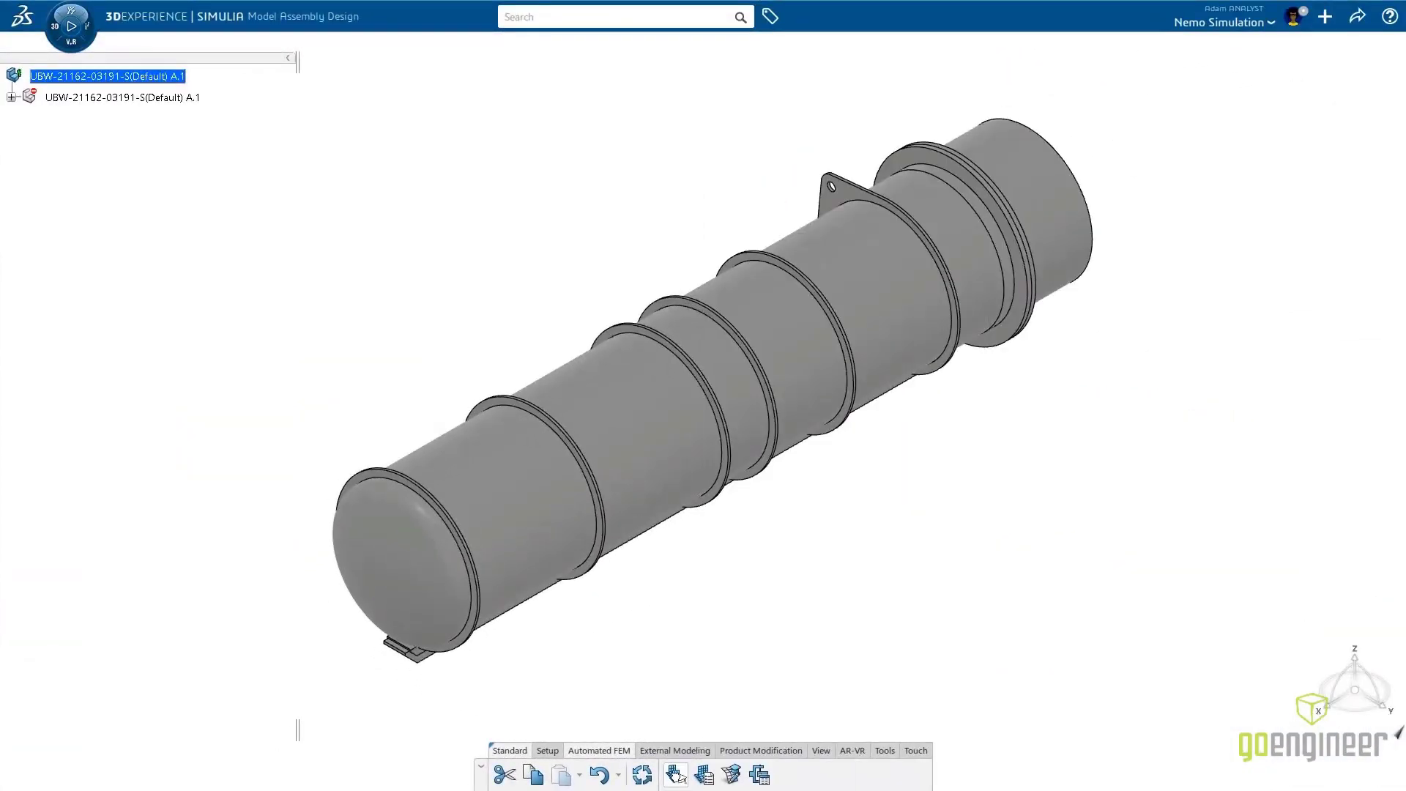
pyautogui.click(673, 773)
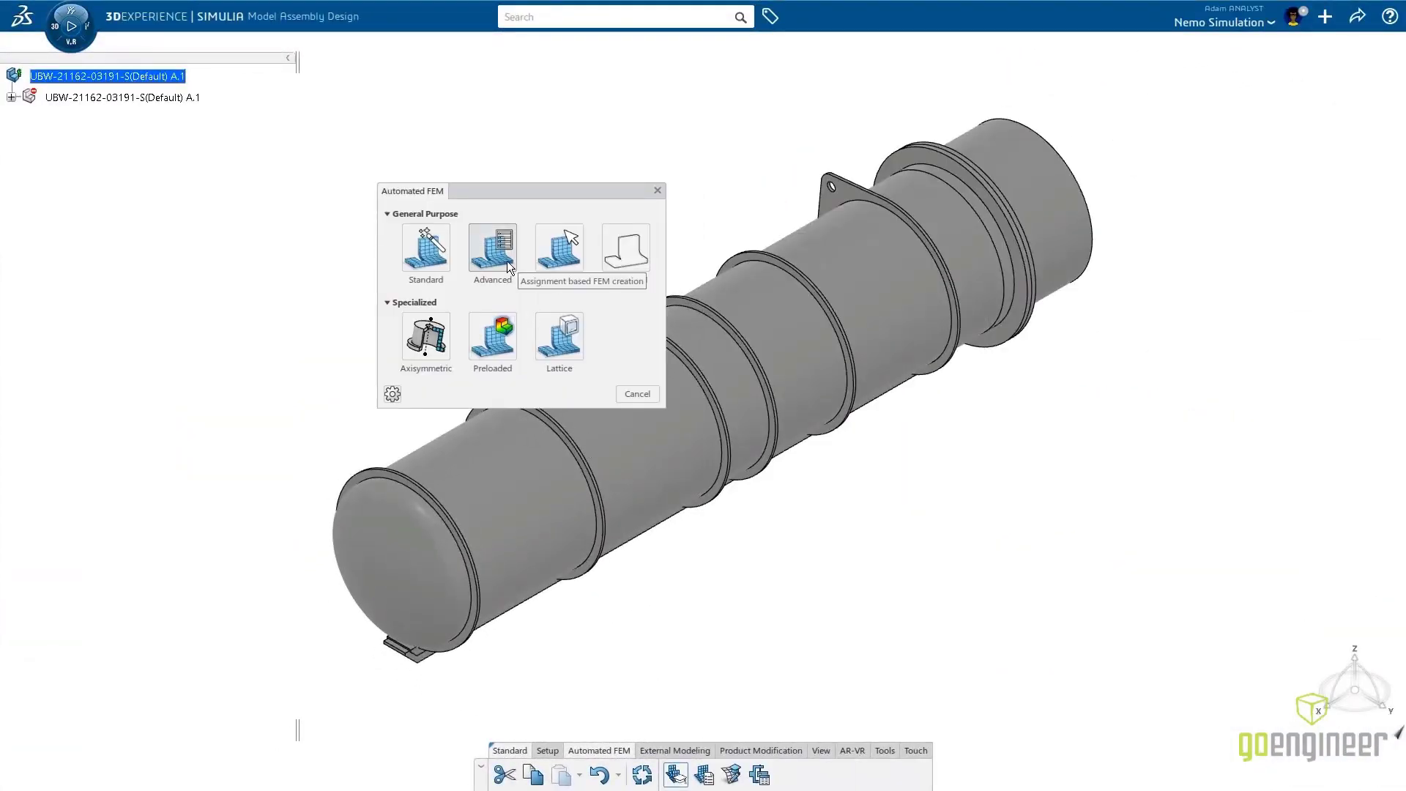
pyautogui.click(492, 249)
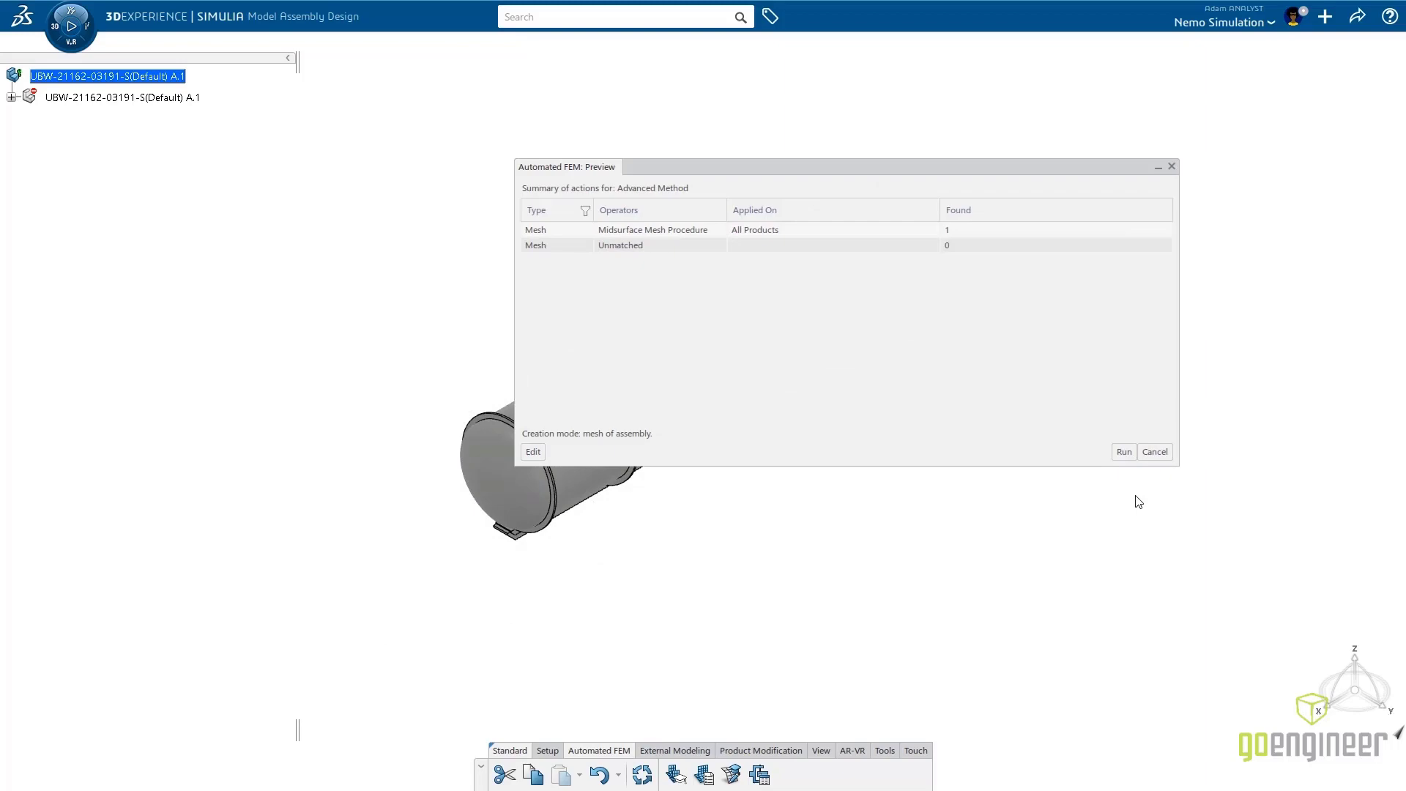
pyautogui.click(1123, 451)
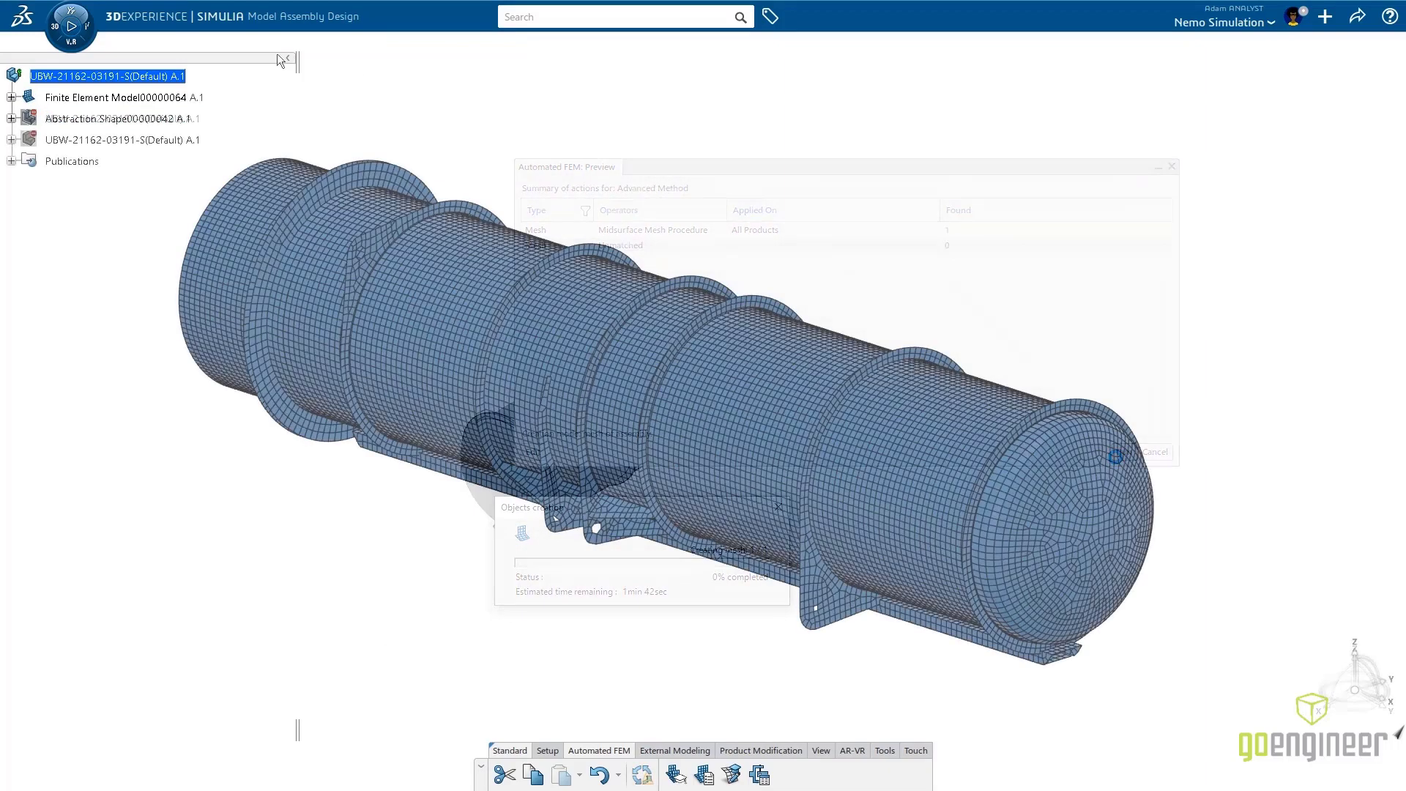
pyautogui.click(70, 25)
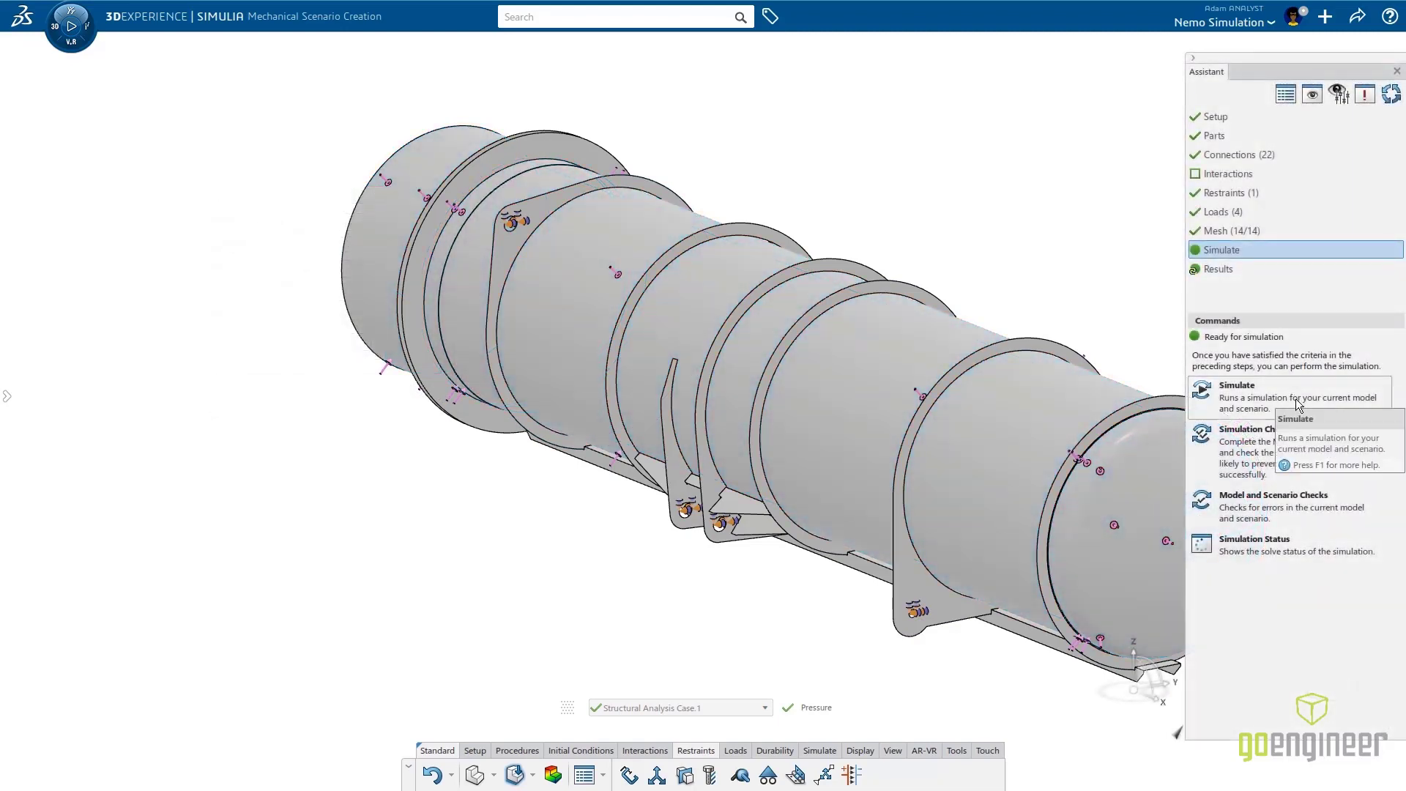
# Solve the pressure scenario, giving von Mises stress peaking at 213 MPa.
pyautogui.click(1236, 385)
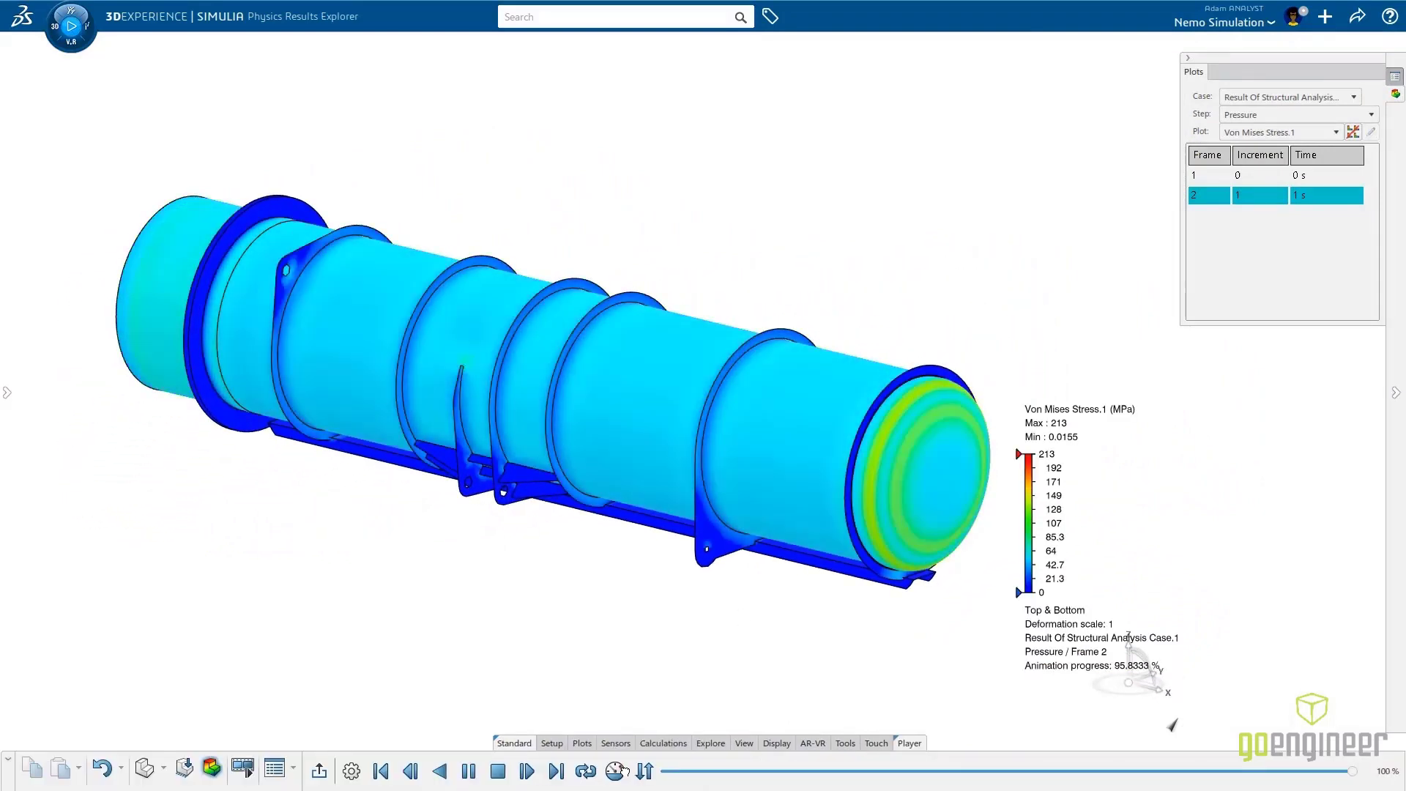
pyautogui.click(71, 25)
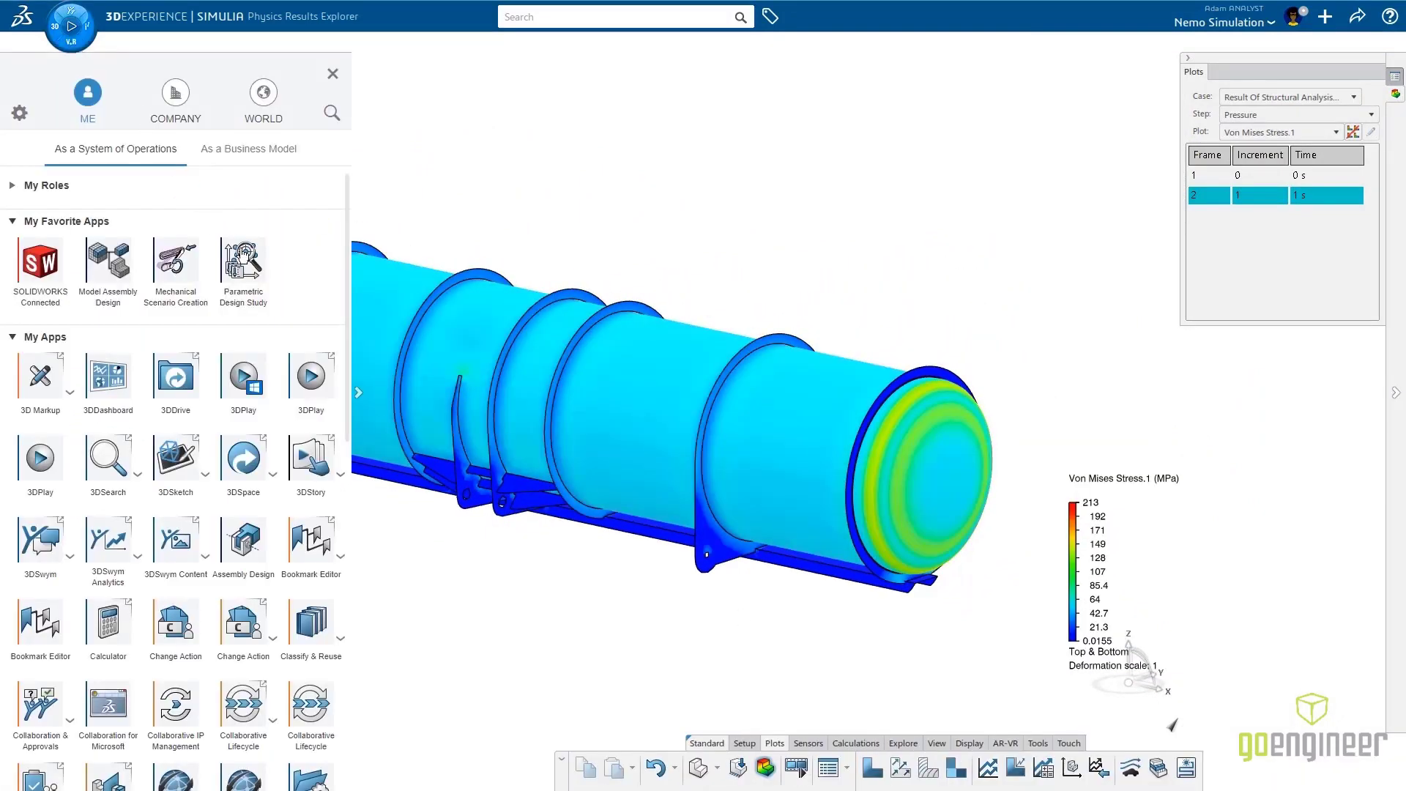
# Review the parametric study results and generate an alternative design from Design 8.
pyautogui.click(241, 265)
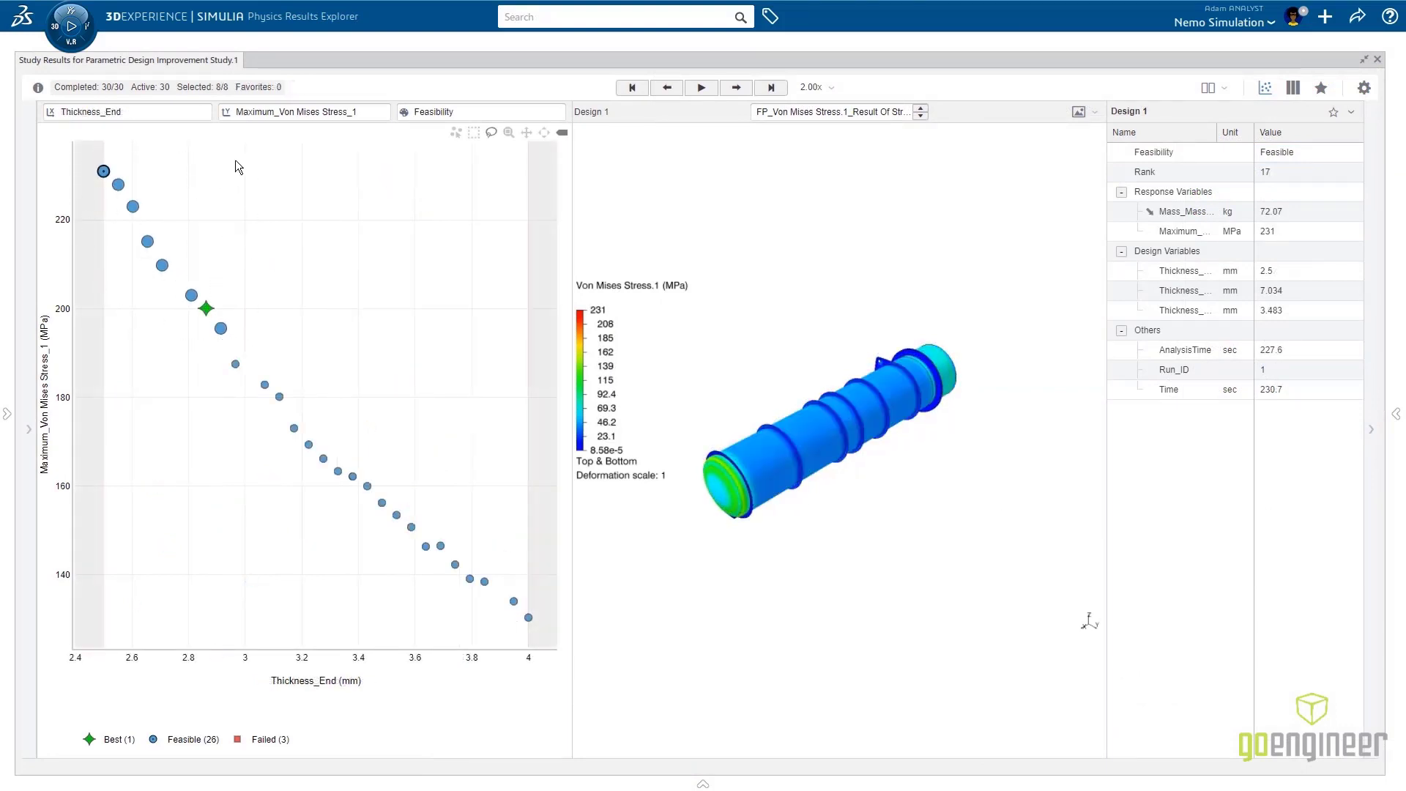
pyautogui.click(1292, 87)
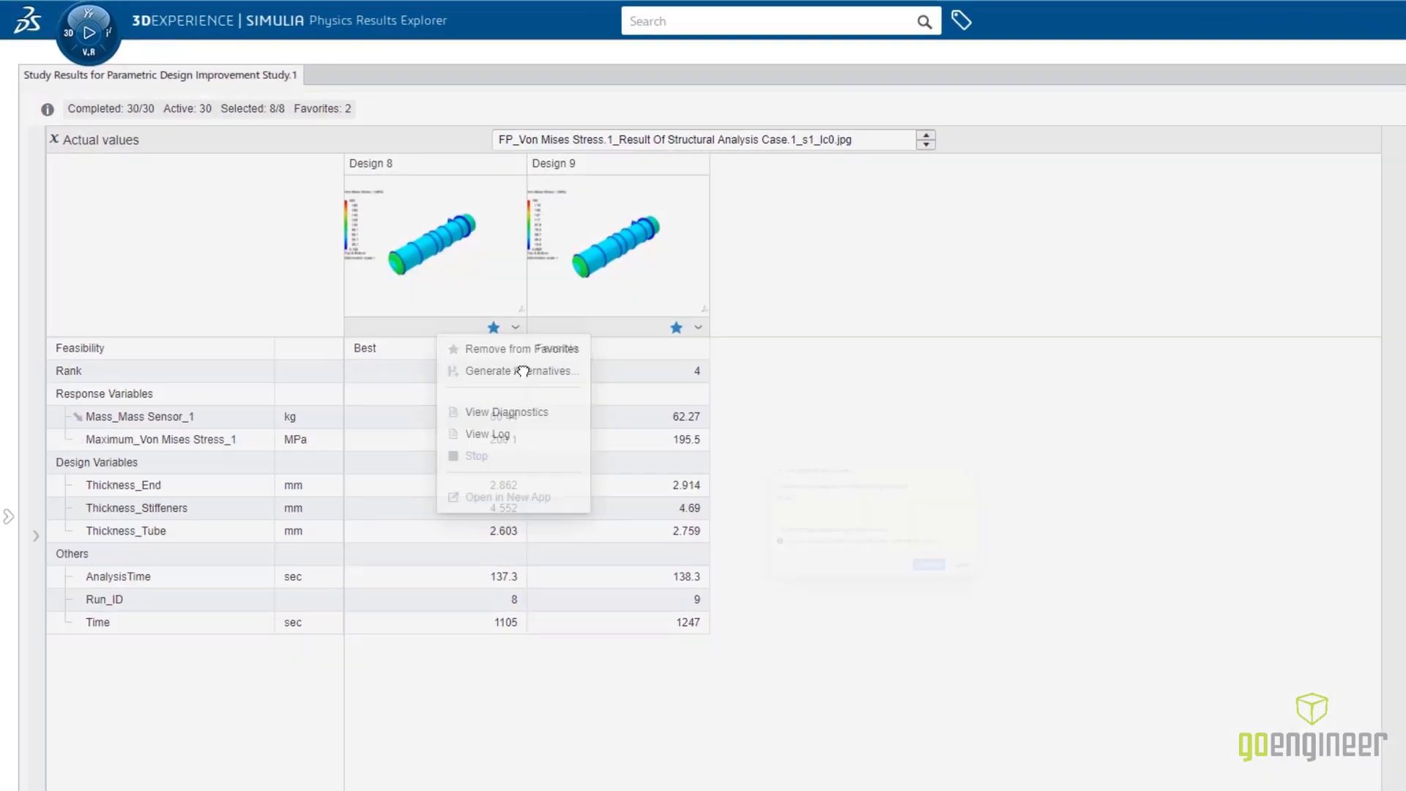
pyautogui.click(508, 370)
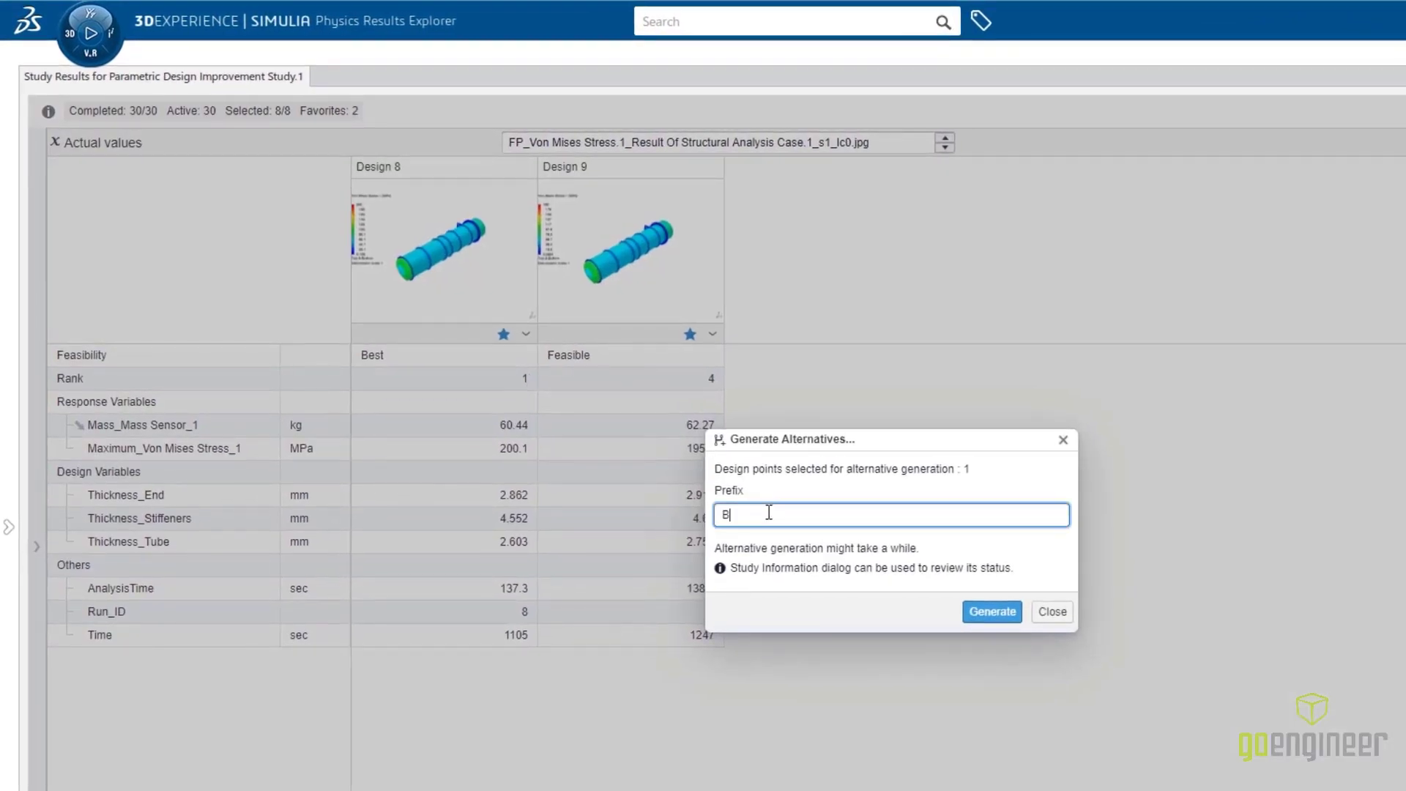
pyautogui.click(991, 611)
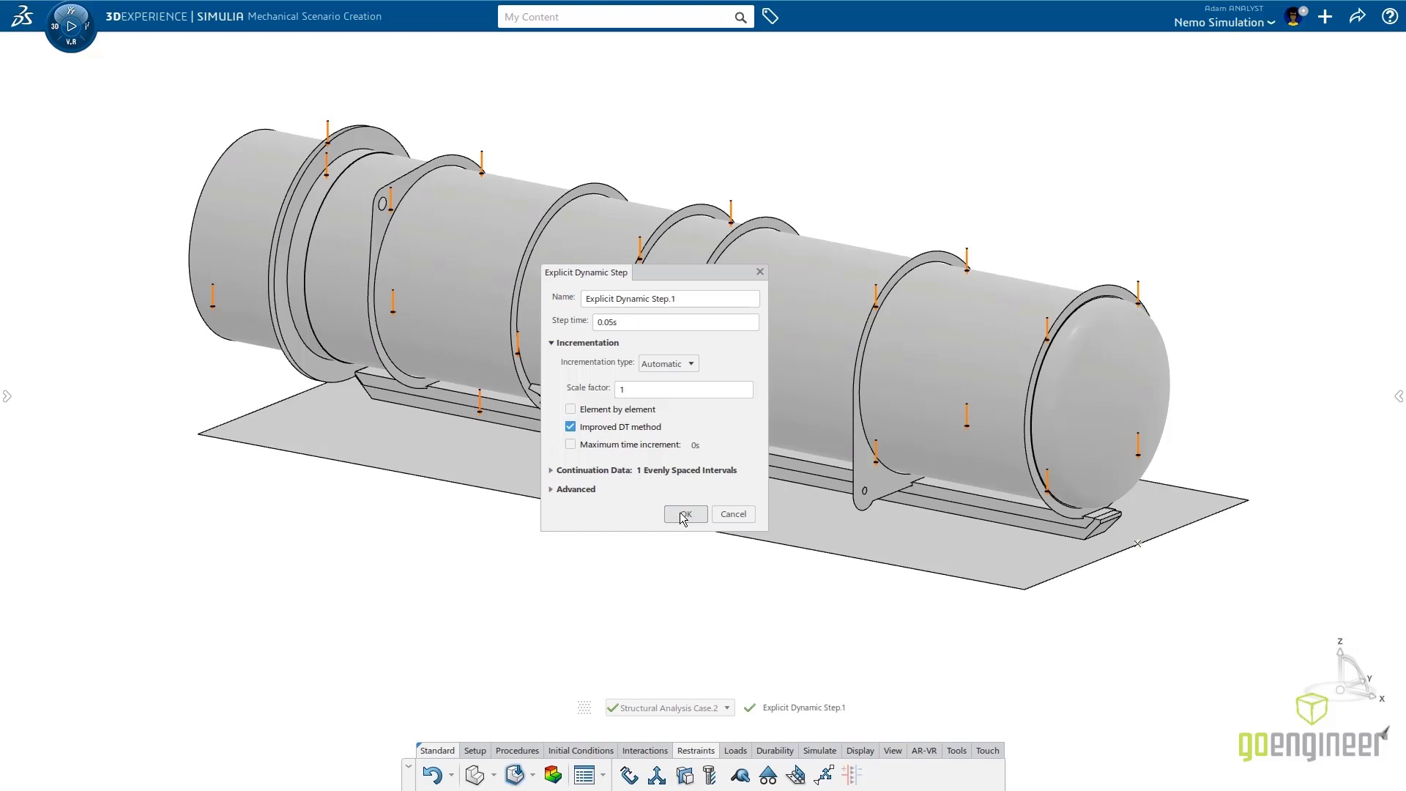
pyautogui.moveTo(675, 520)
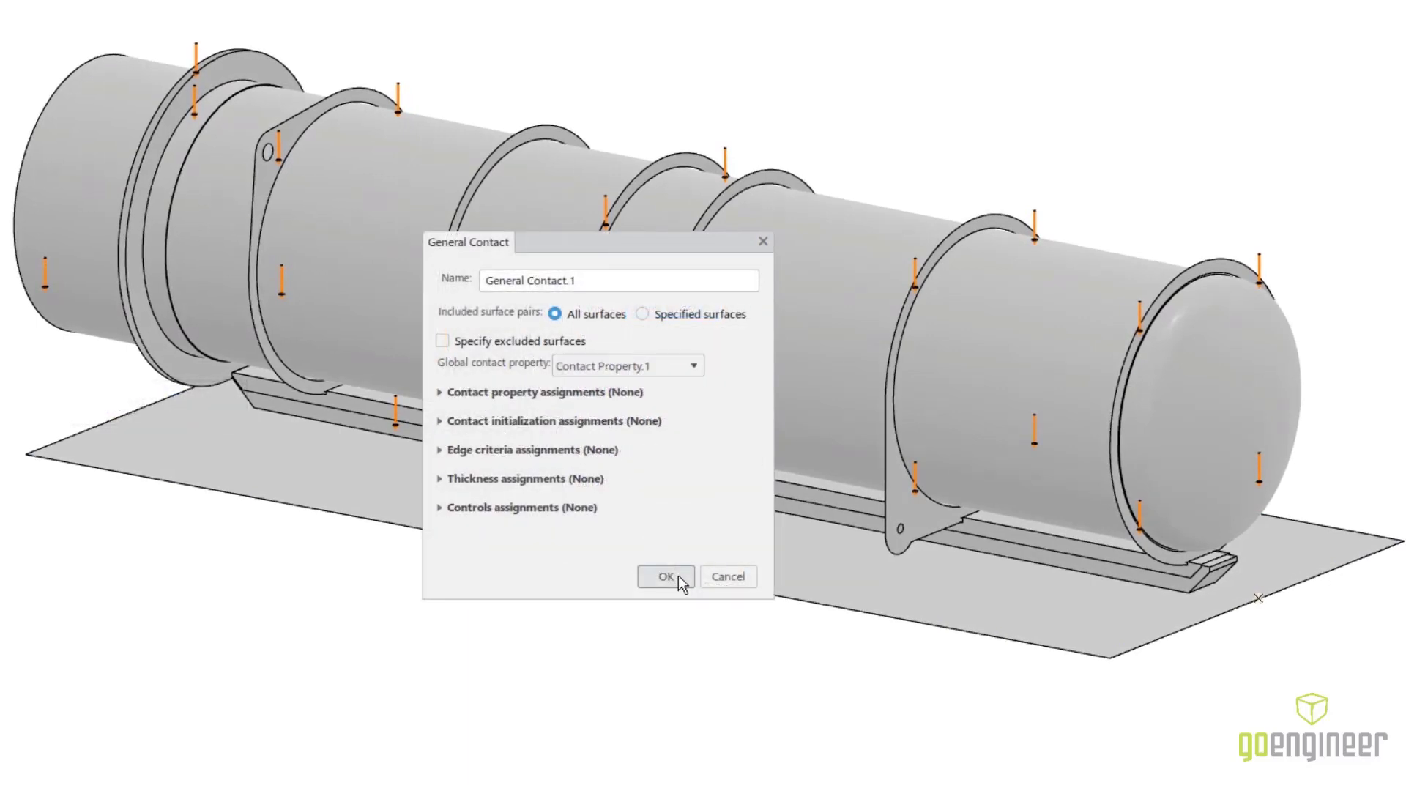
# Define general contact and submit Structural Analysis Case.4 to the cloud with token licensing.
pyautogui.click(665, 575)
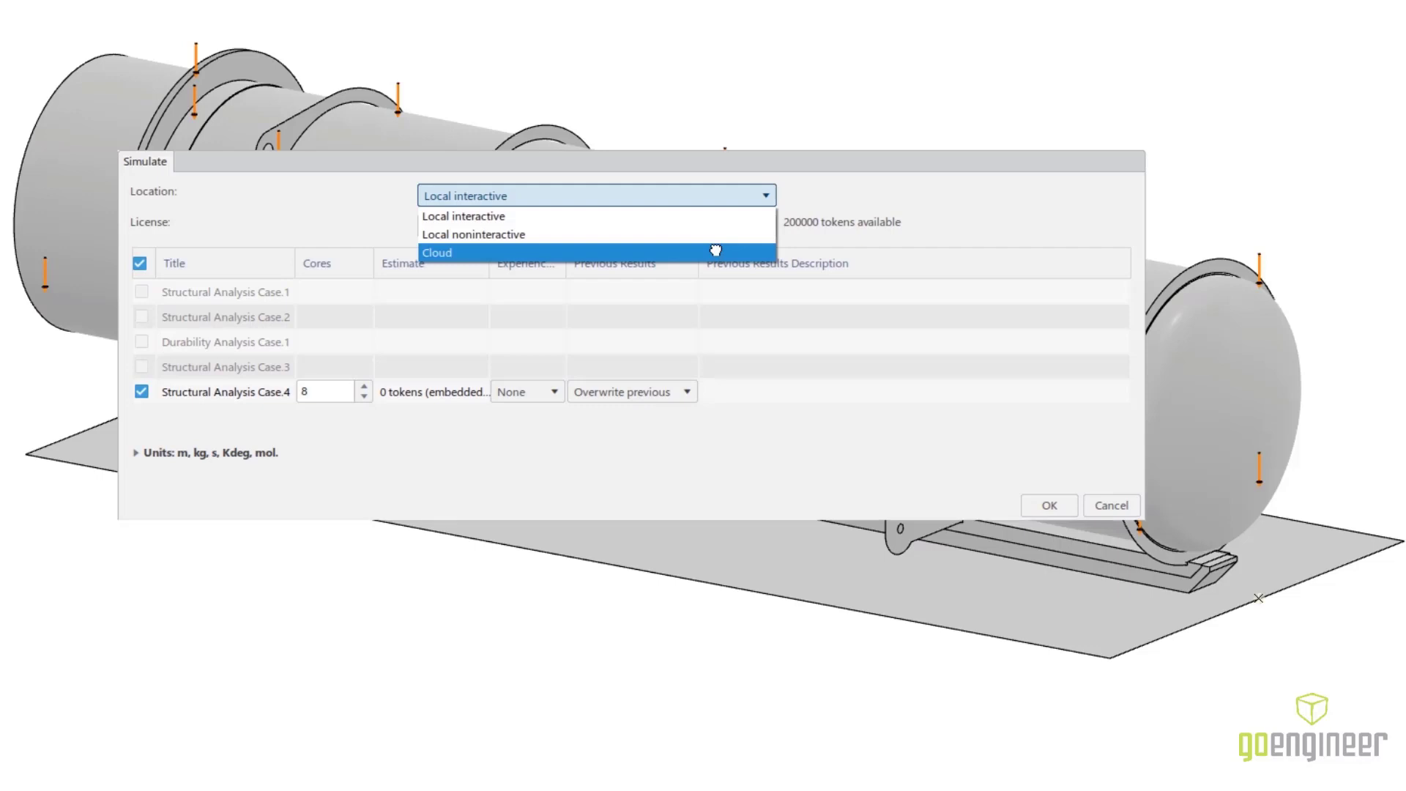
pyautogui.click(436, 252)
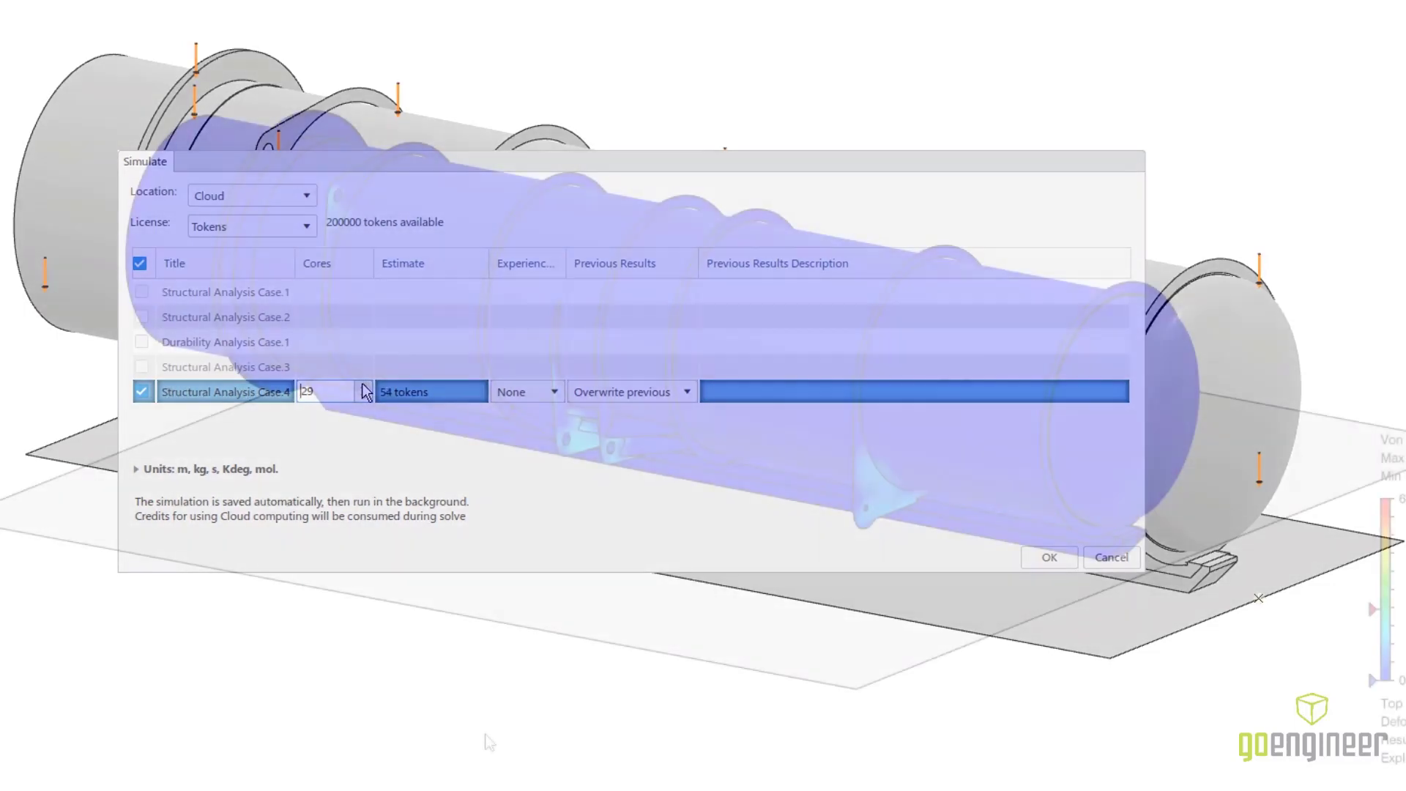
pyautogui.click(1048, 556)
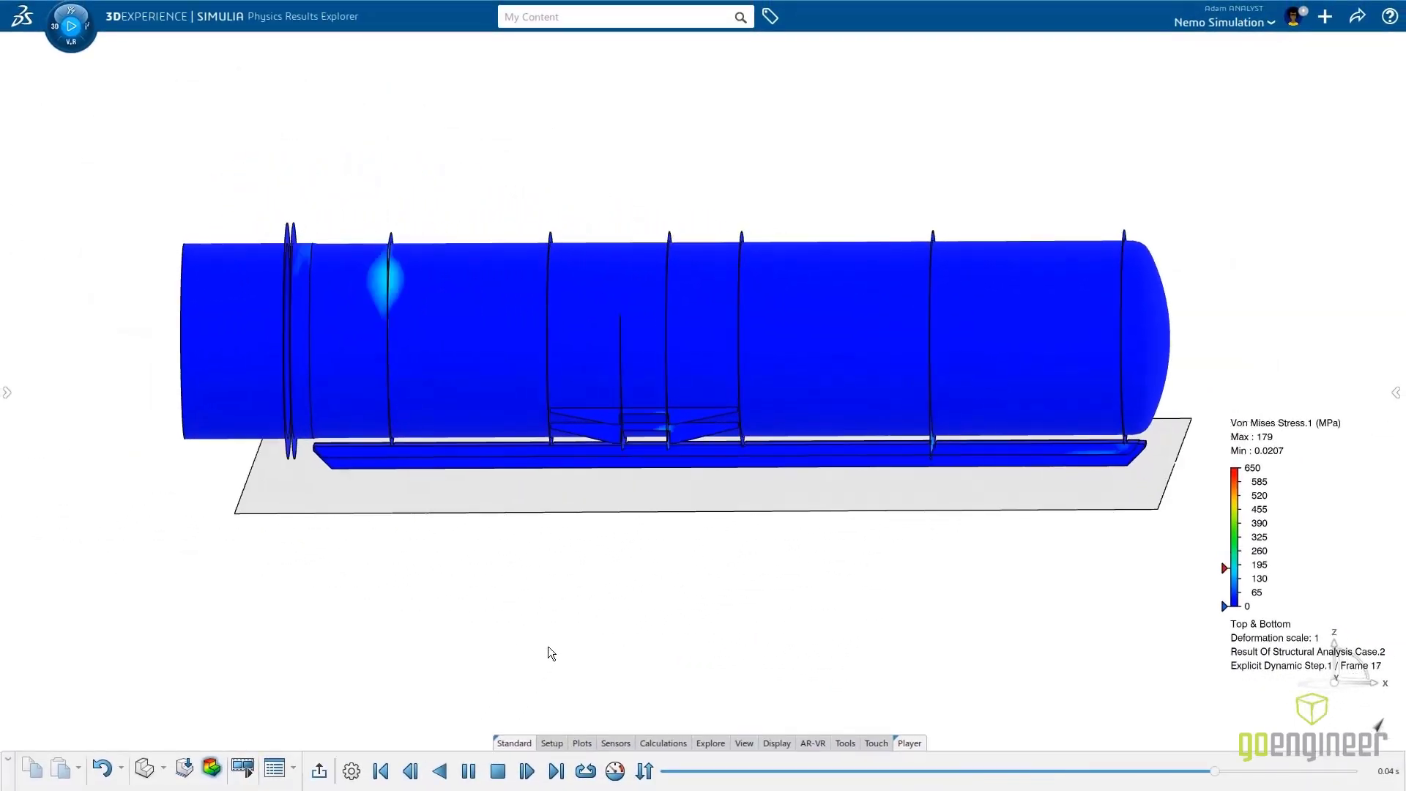
# Replay the drop-impact von Mises stress animation from its first frame.
pyautogui.click(380, 772)
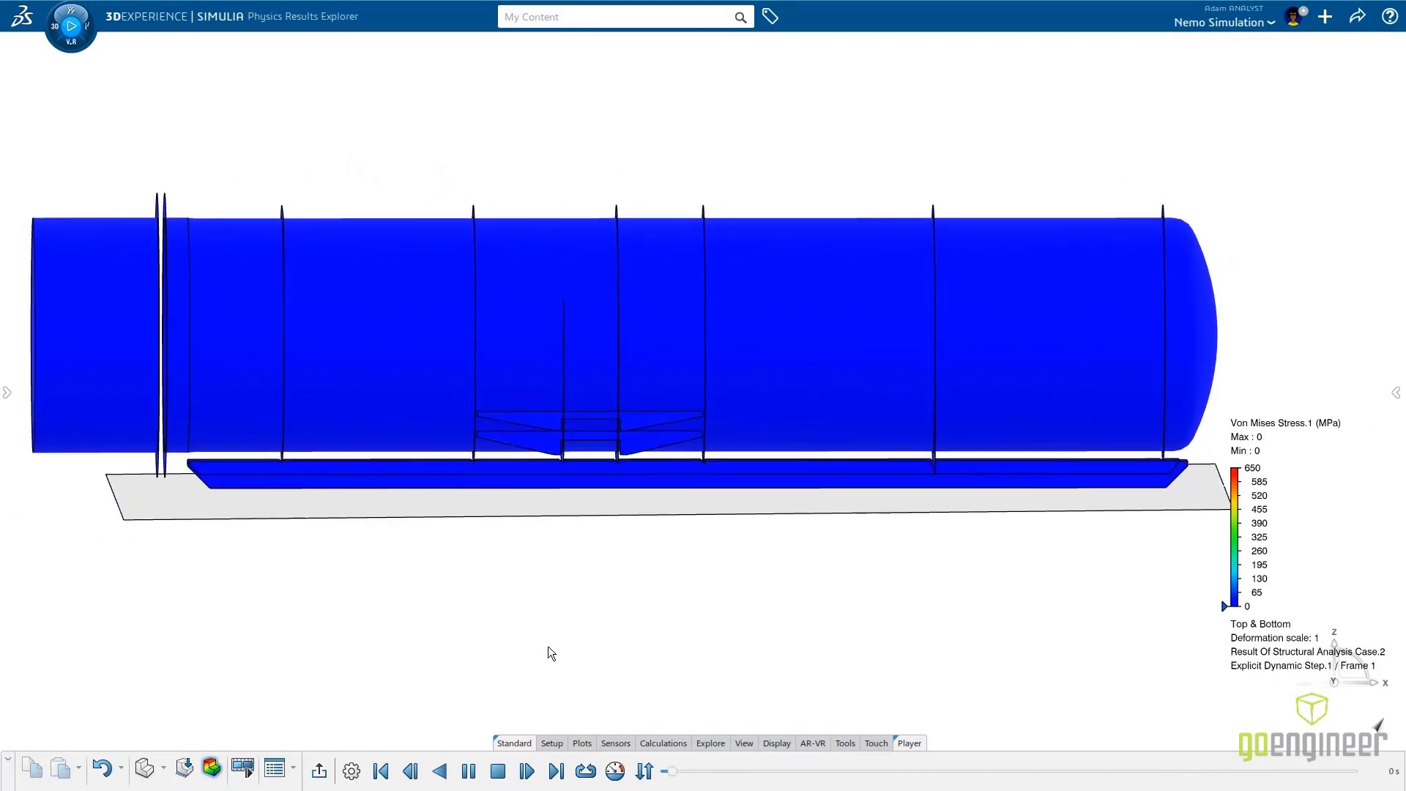
pyautogui.click(526, 771)
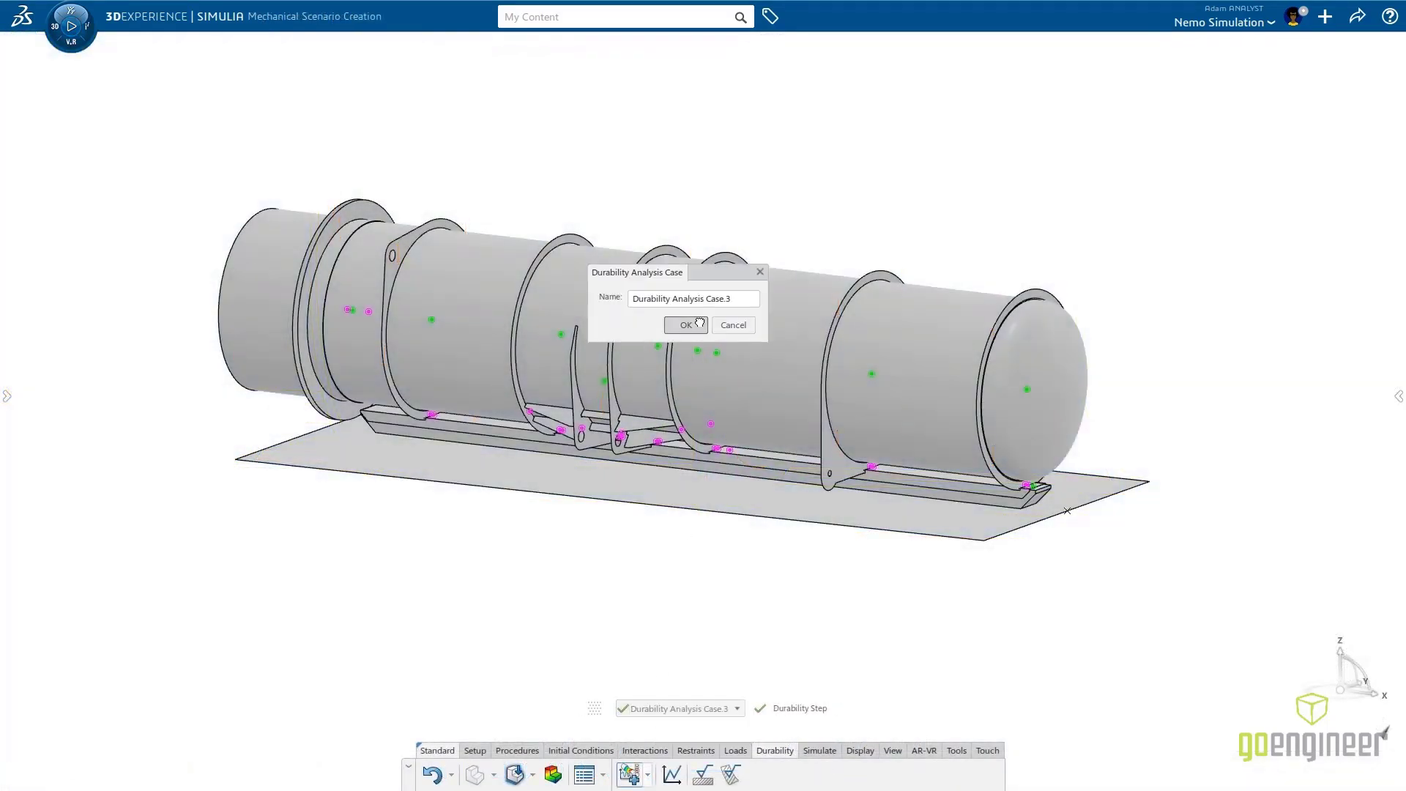
# Create Durability Analysis Case.3 with a sequence of frames from the pressure increments.
pyautogui.click(685, 325)
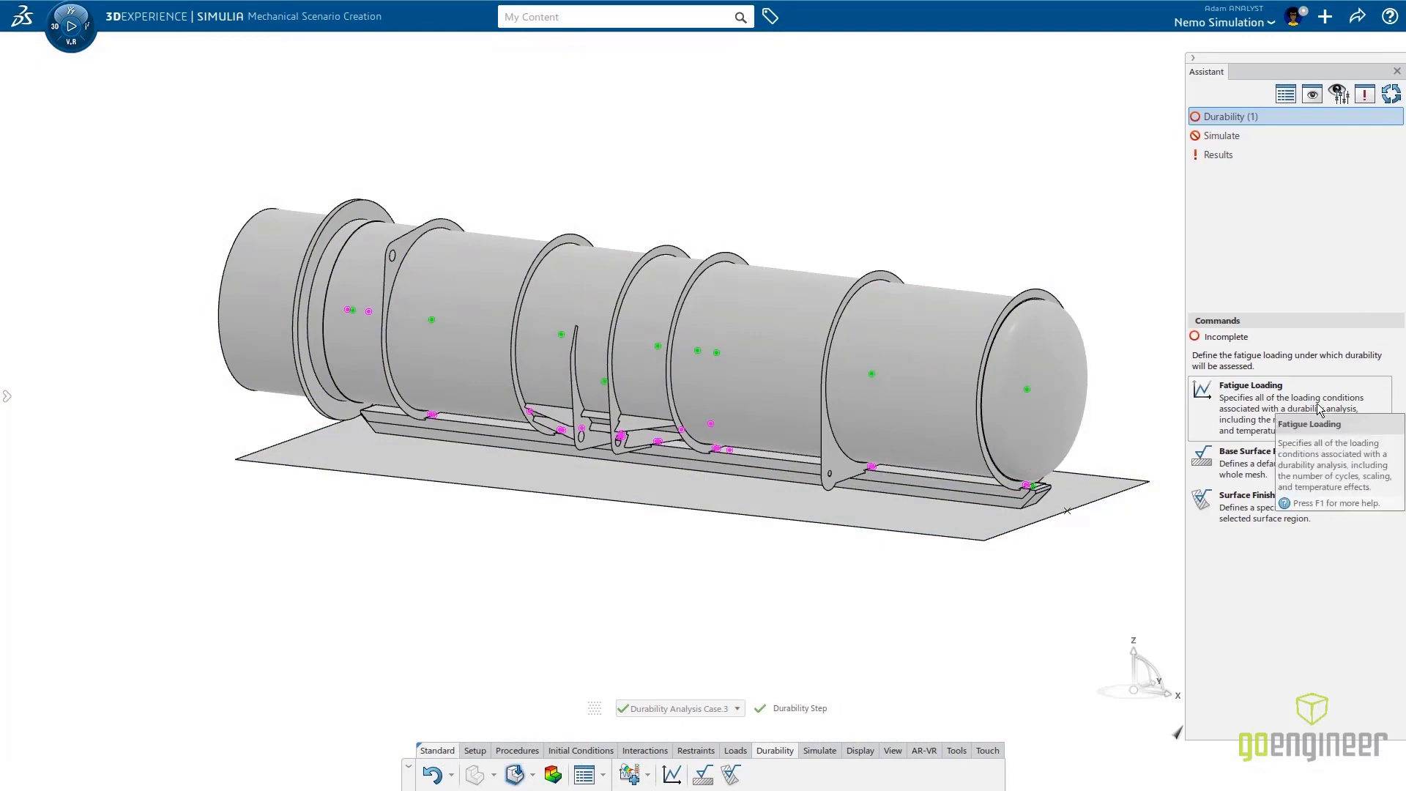
pyautogui.click(1249, 385)
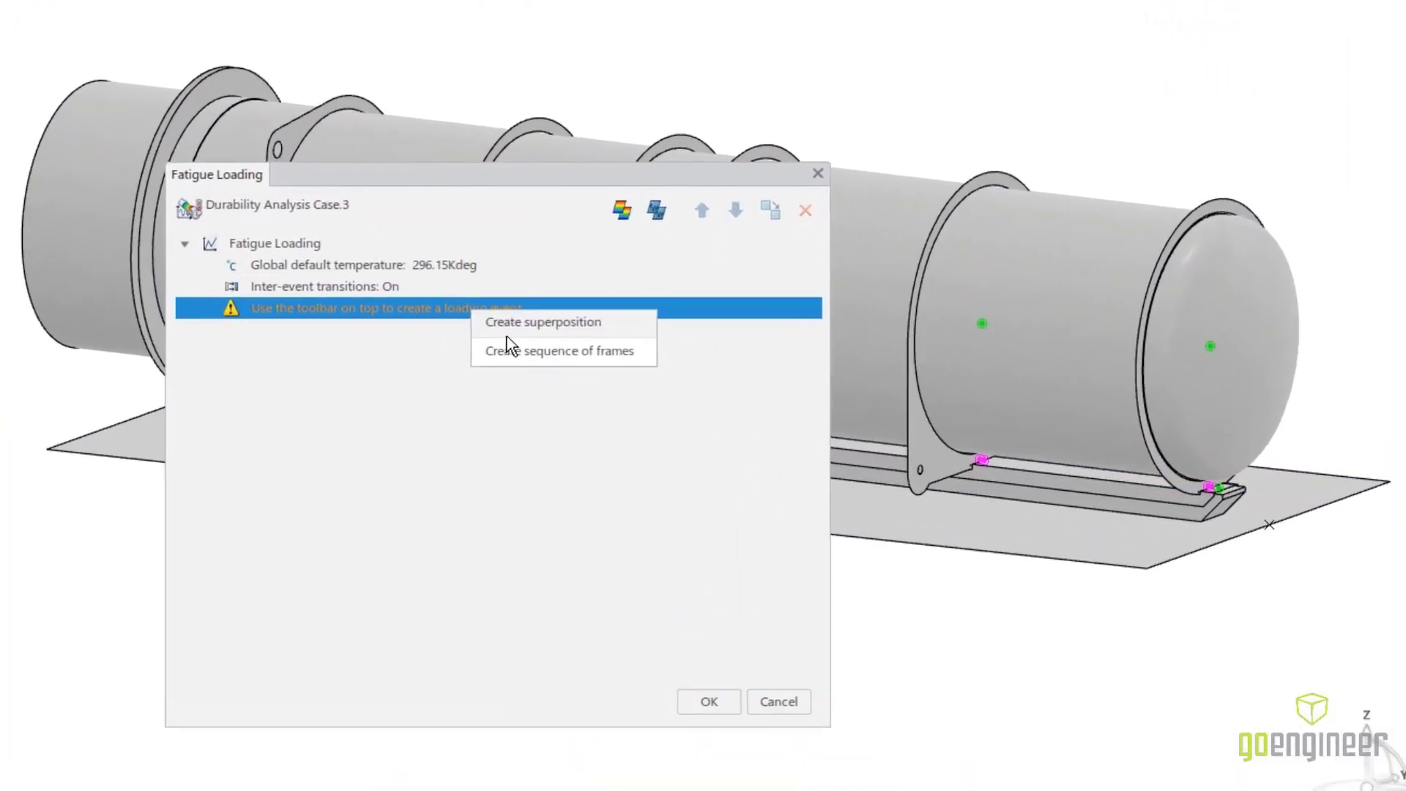
pyautogui.click(552, 350)
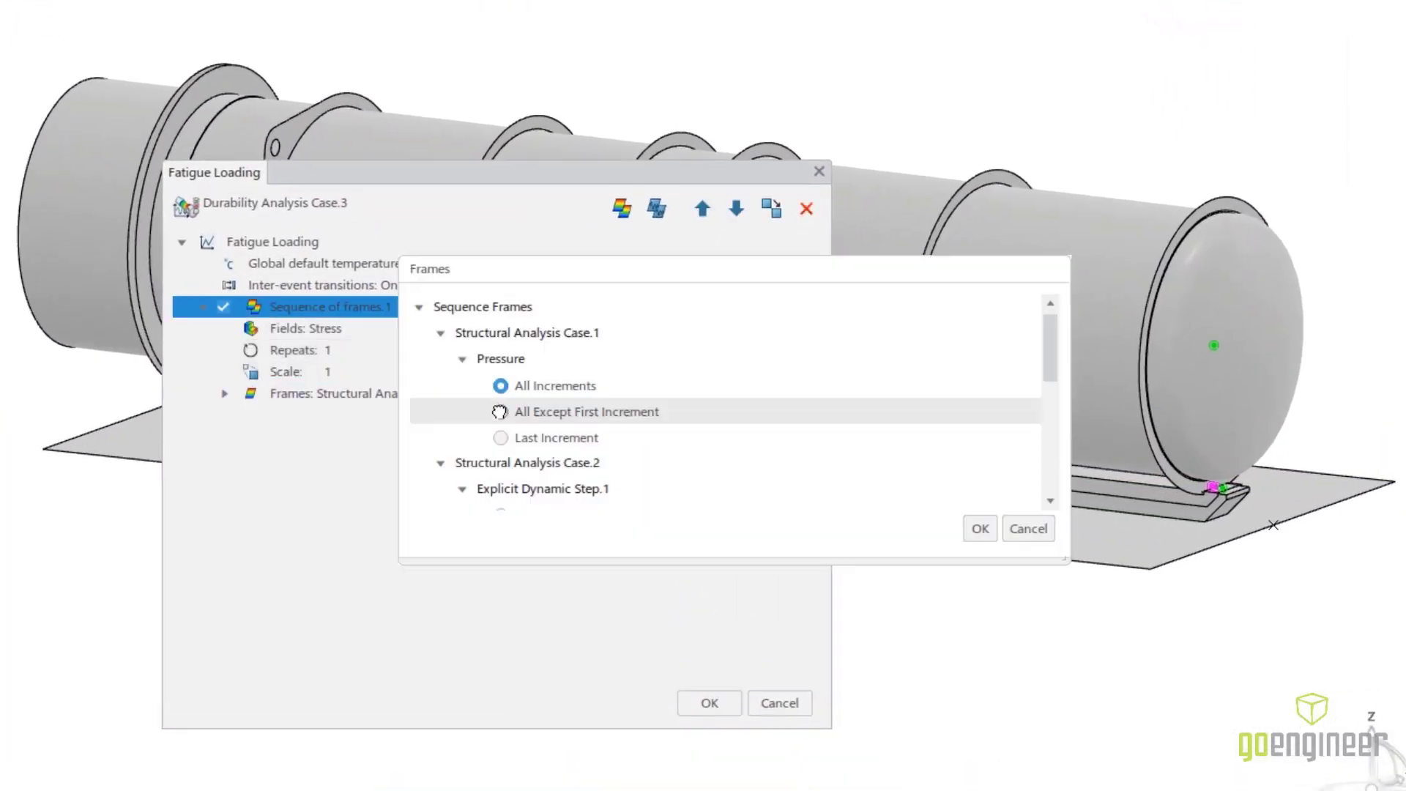
pyautogui.click(979, 528)
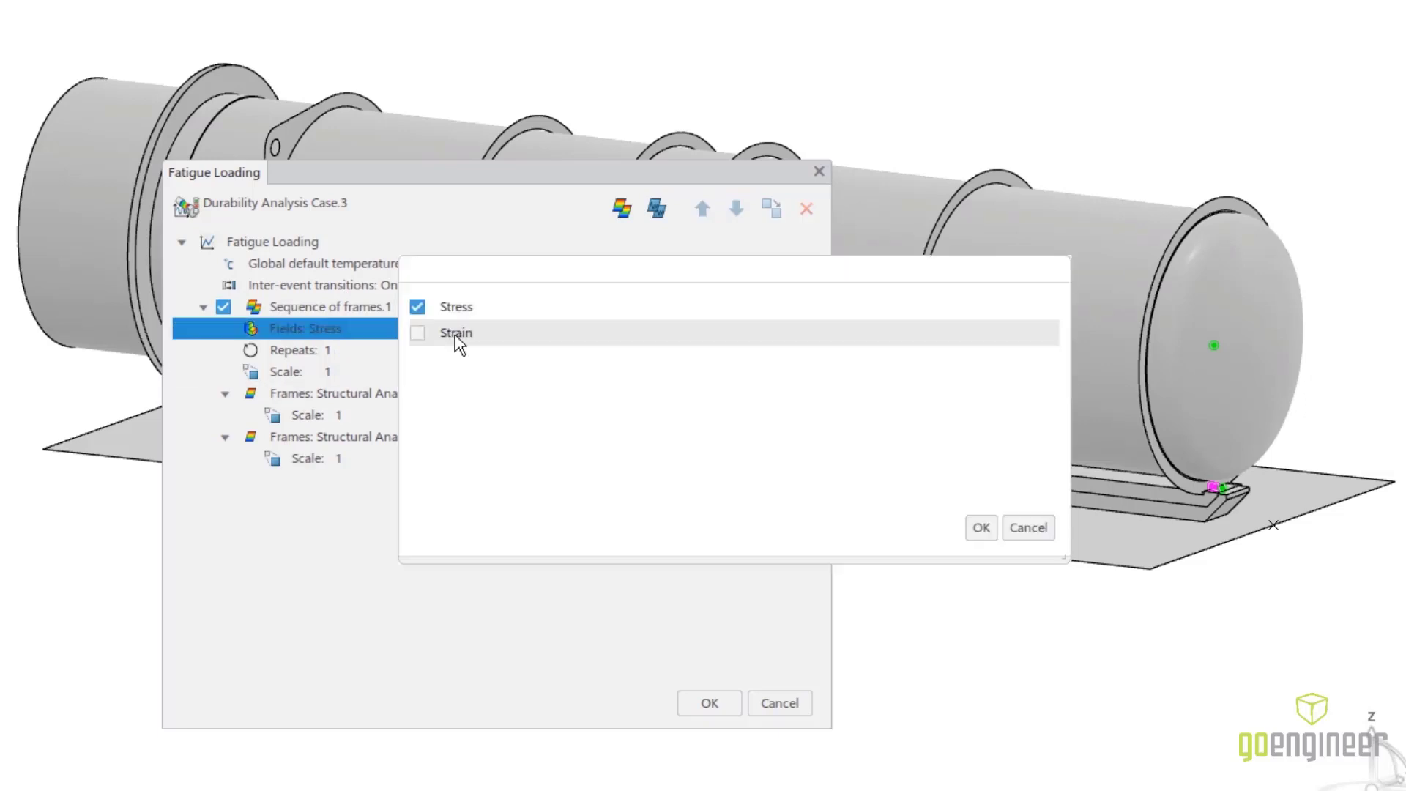
# Add Strain to the fatigue fields and turn off inter-event transitions.
pyautogui.click(418, 333)
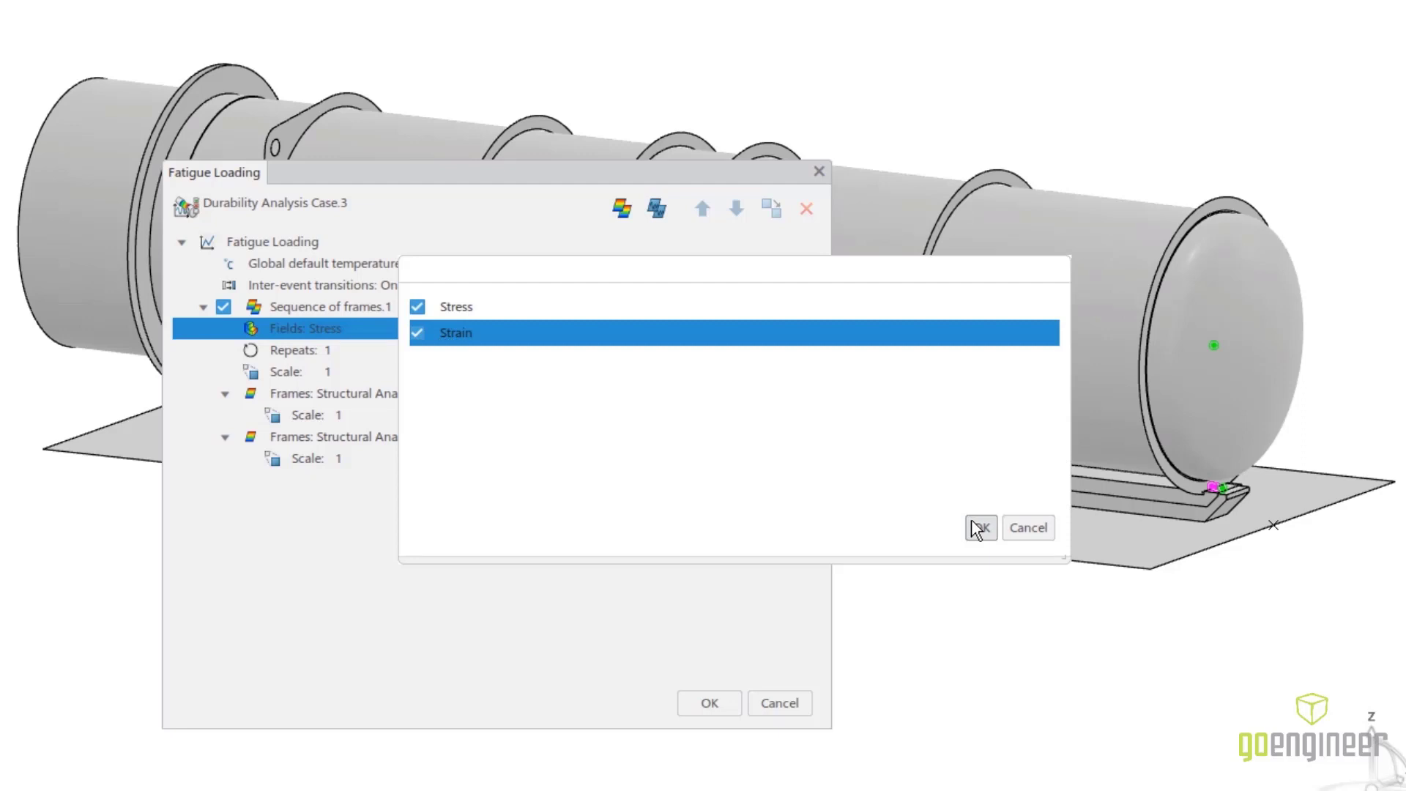
pyautogui.click(980, 527)
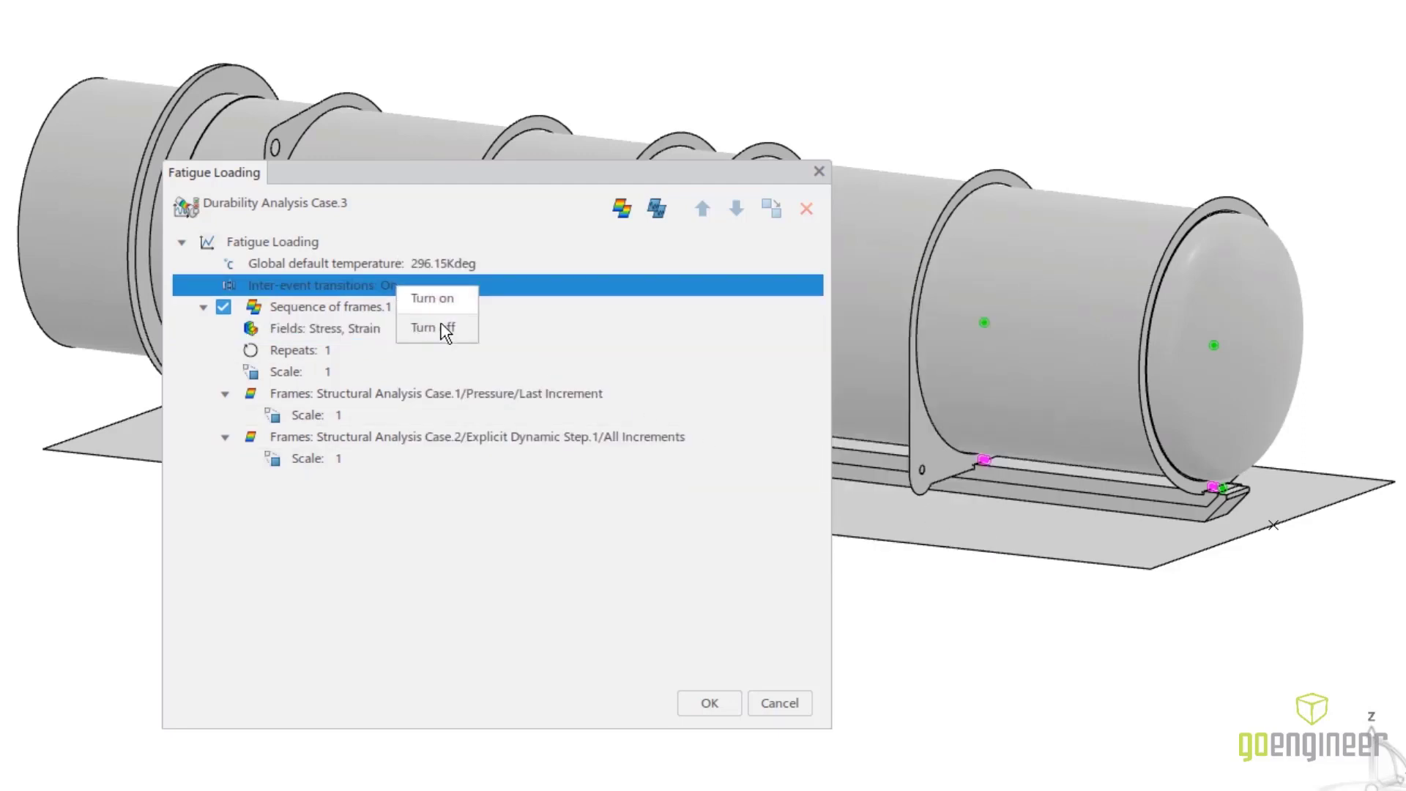
pyautogui.click(432, 327)
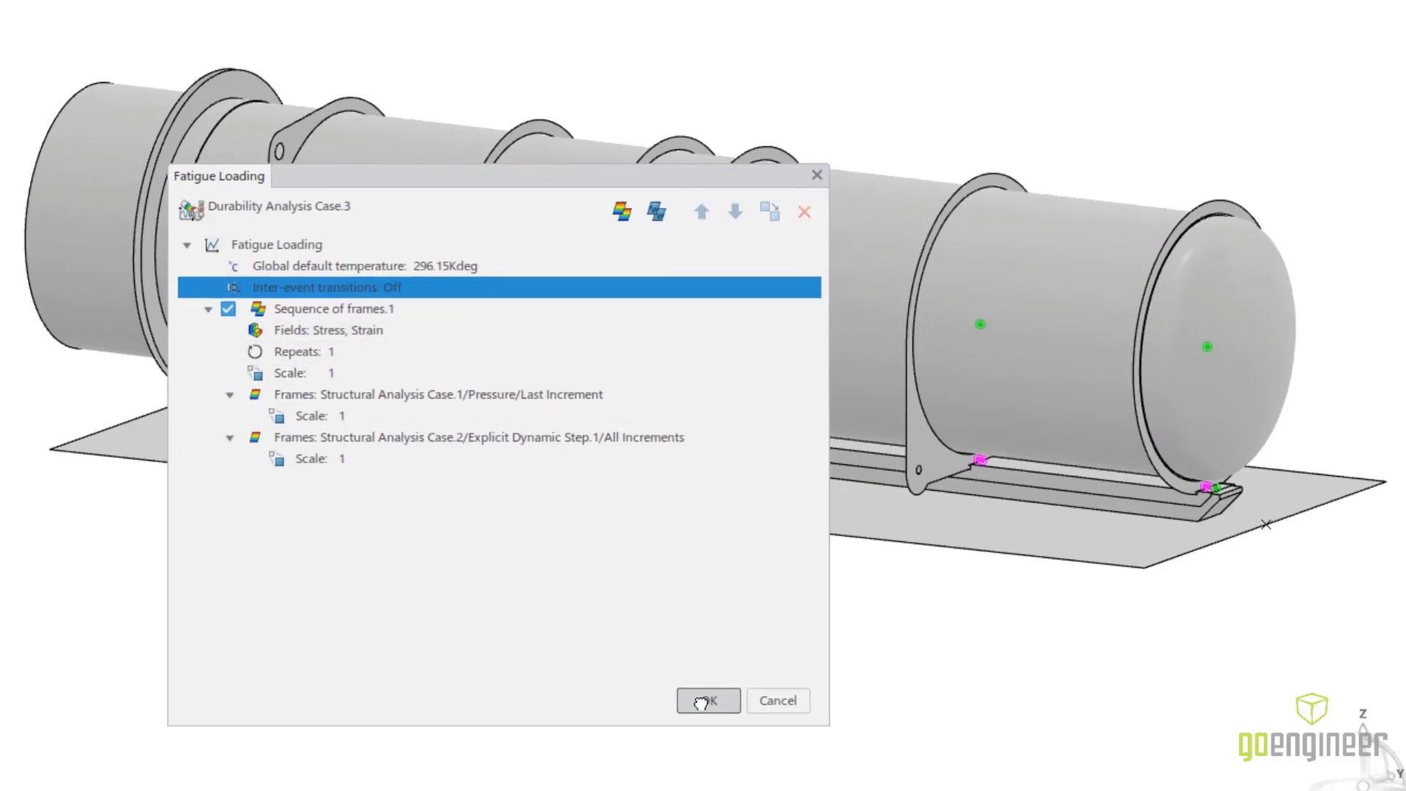
pyautogui.click(707, 700)
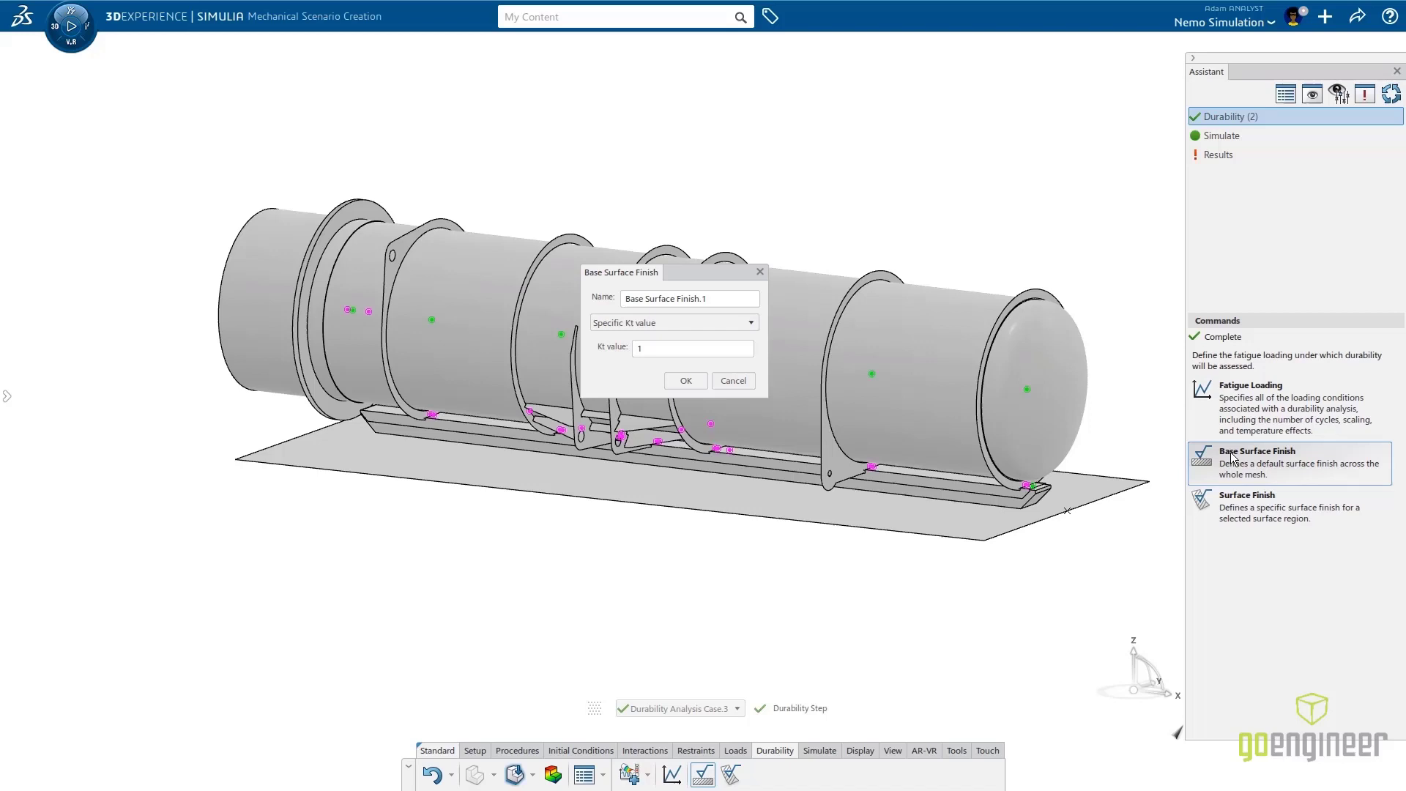
# Apply a Juvinall 1967 steel base surface finish, fine ground or commercially polished.
pyautogui.click(672, 322)
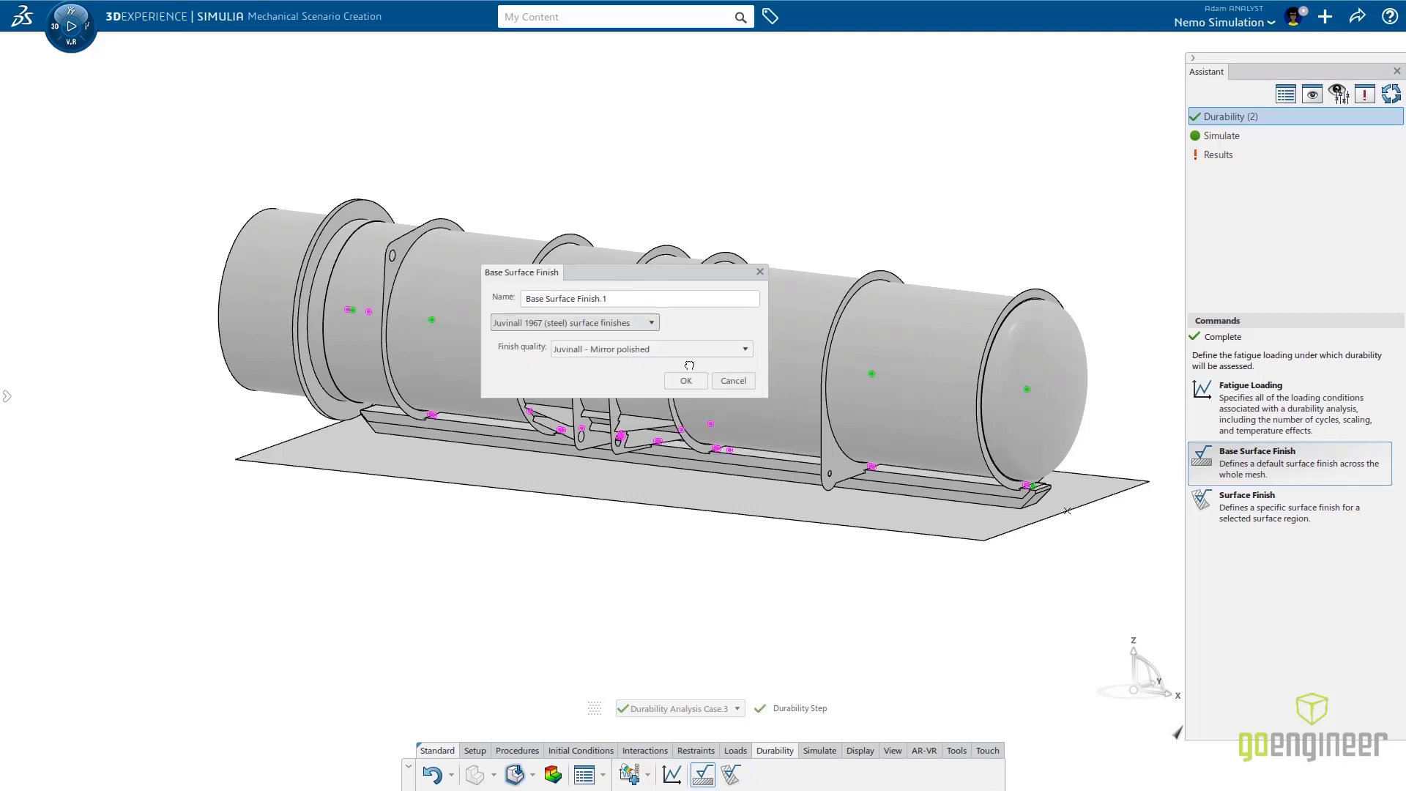
pyautogui.click(651, 348)
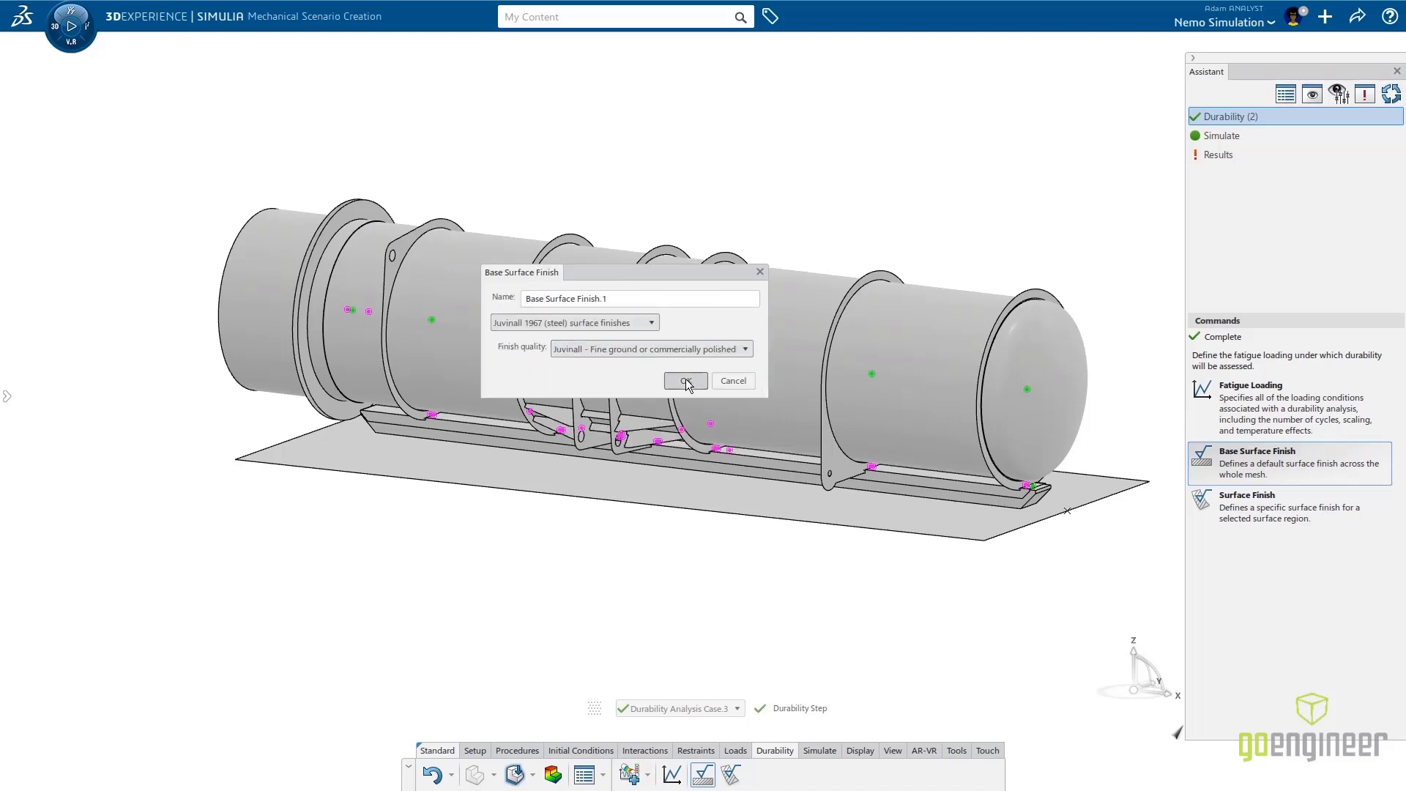
pyautogui.click(684, 380)
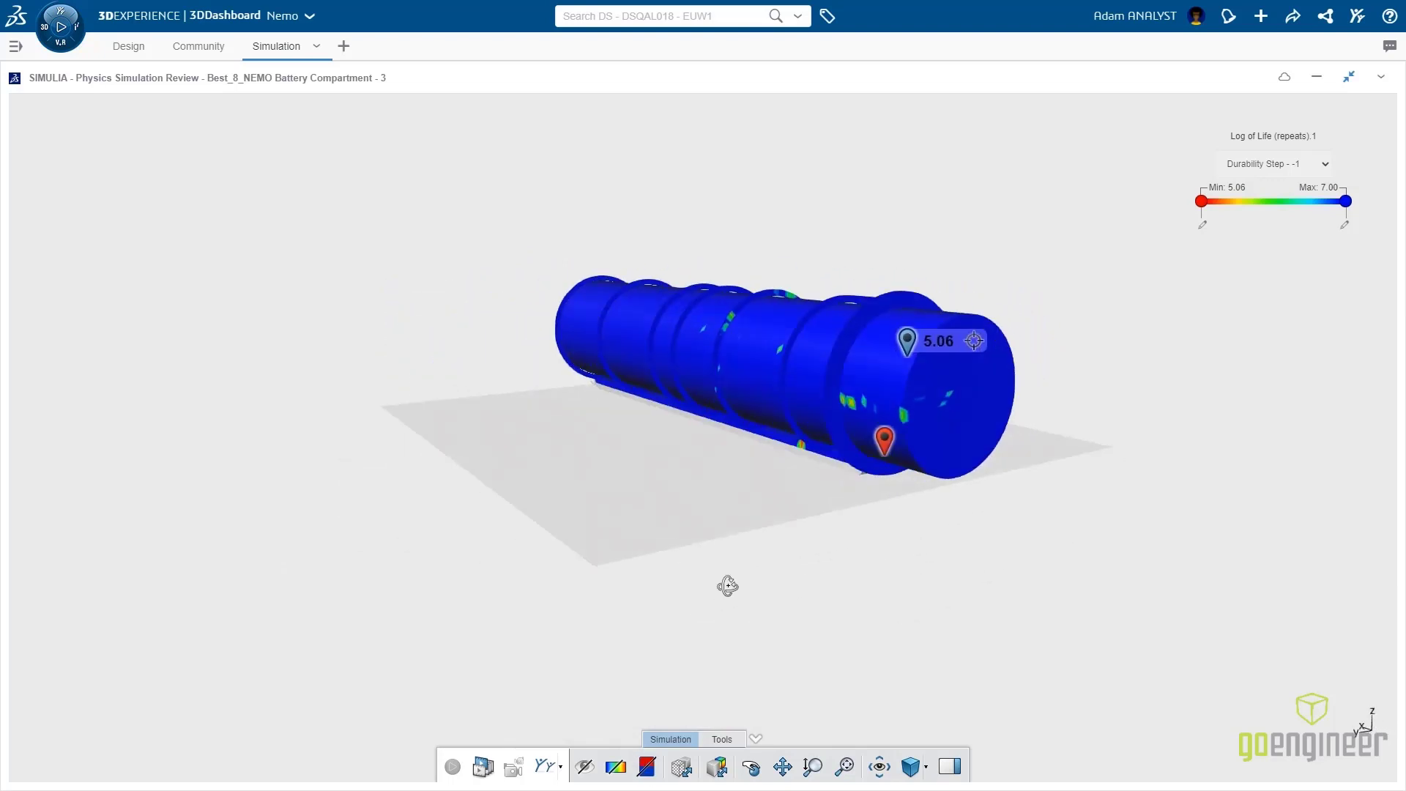
pyautogui.moveTo(728, 586); pyautogui.dragTo(981, 617)
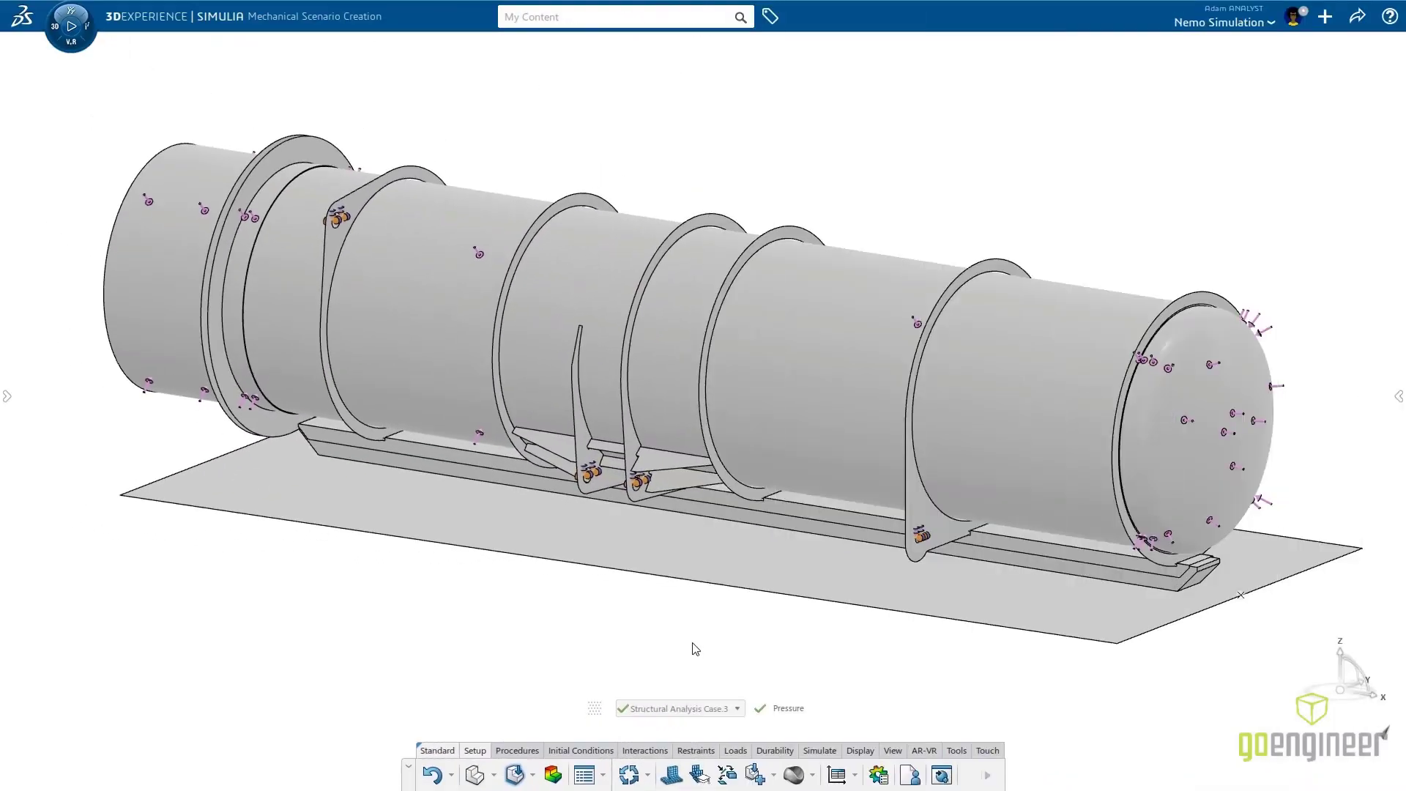
# Create Structural Analysis Case.5 with a Static Riks step of 50 increments.
pyautogui.click(753, 773)
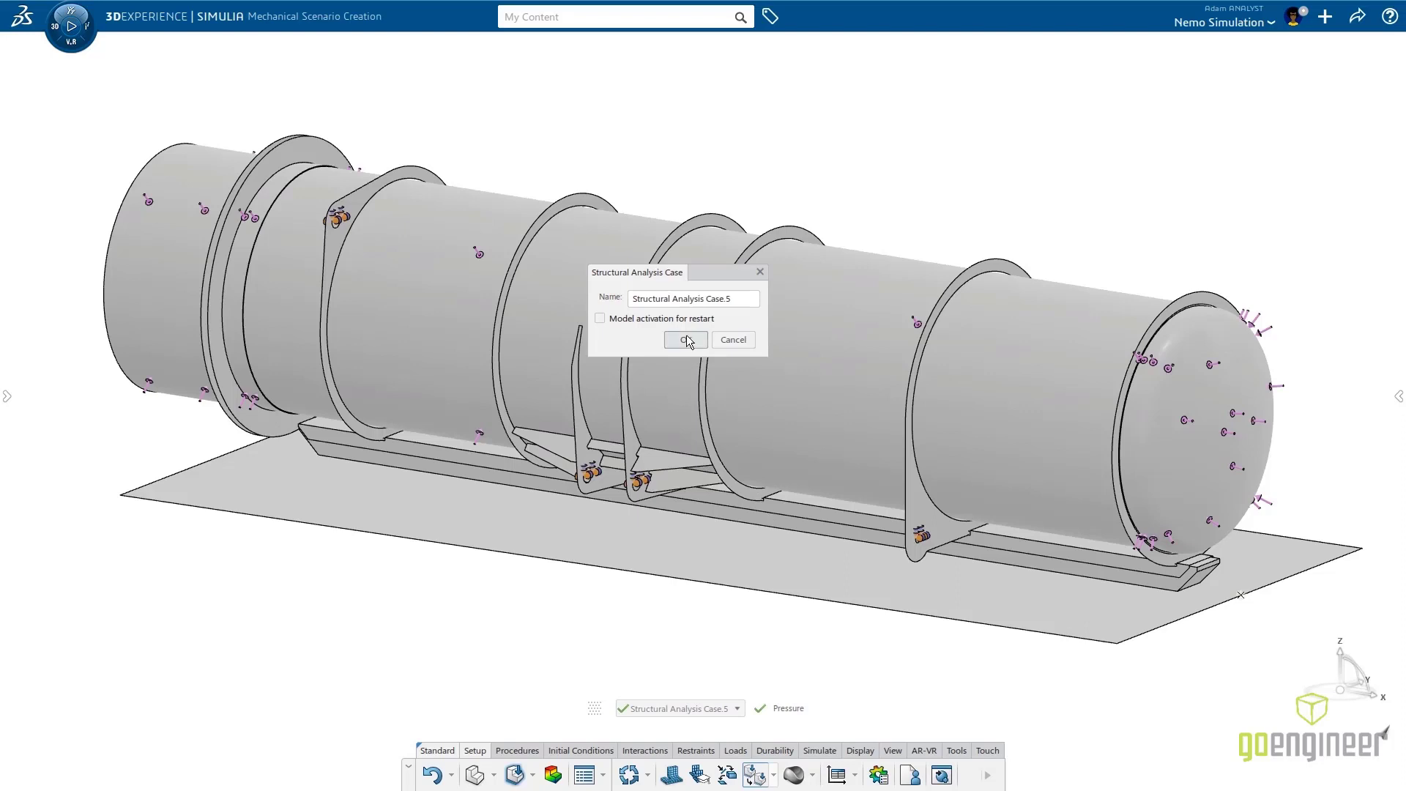
pyautogui.click(685, 340)
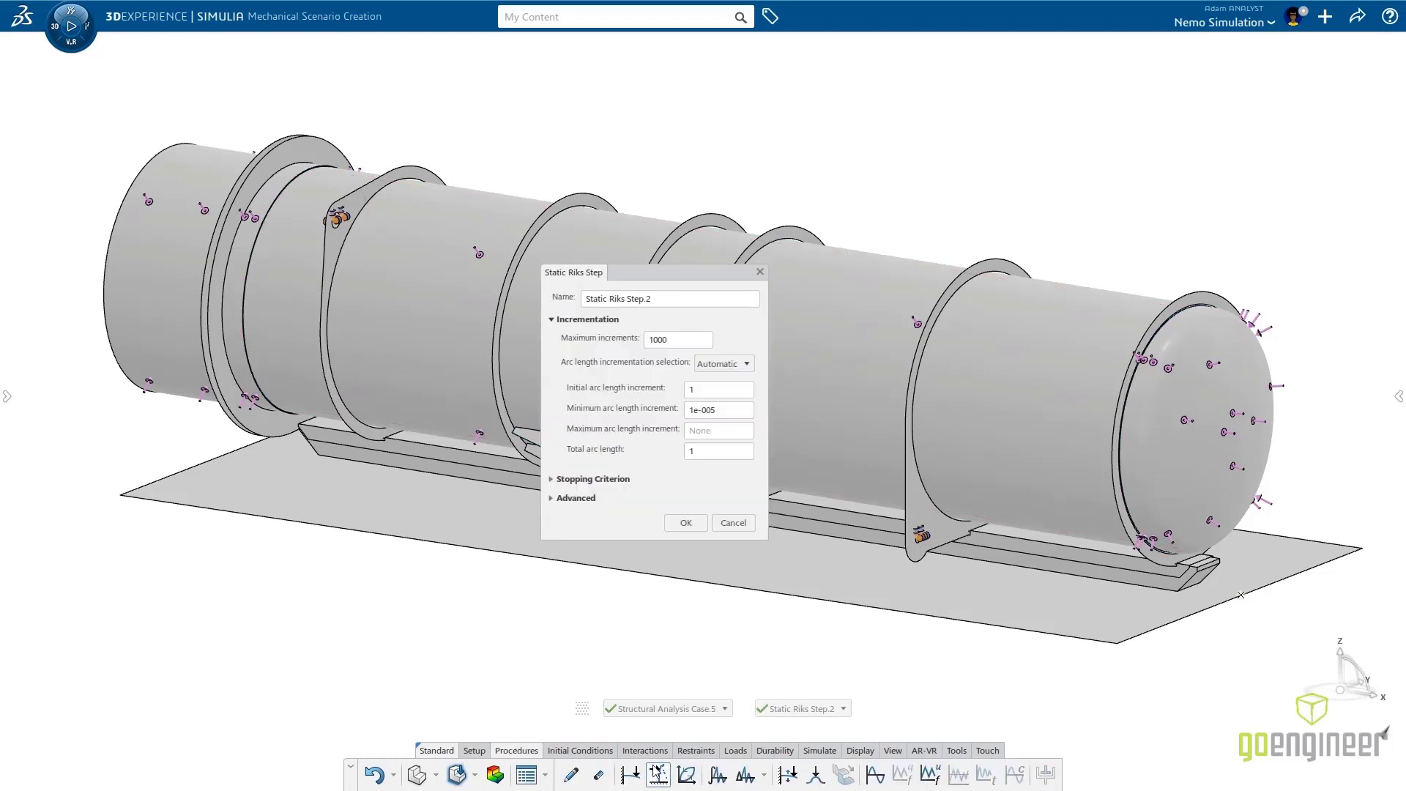
pyautogui.write('50')
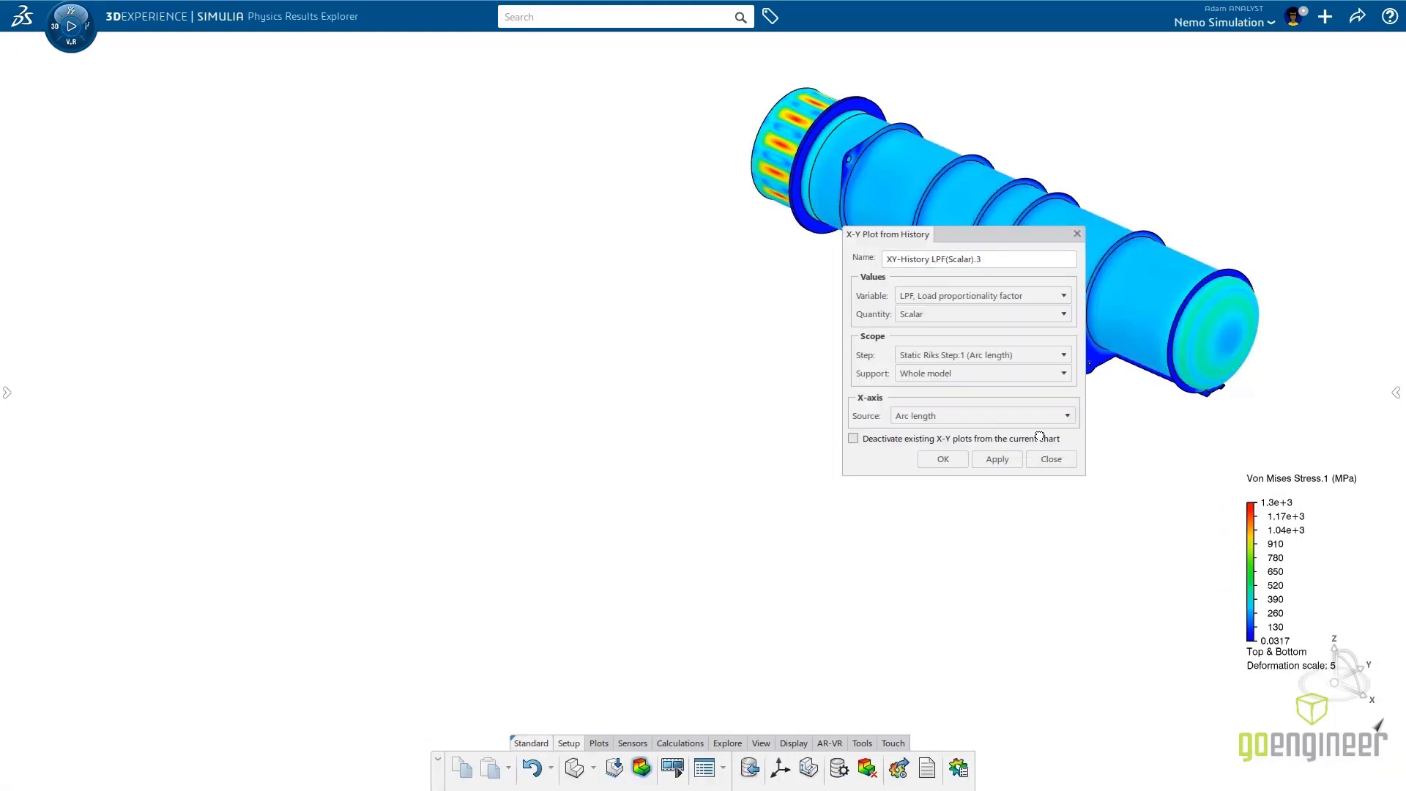
# Plot the load proportionality factor (LPF) against arc length for Static Riks Step.1.
pyautogui.click(942, 458)
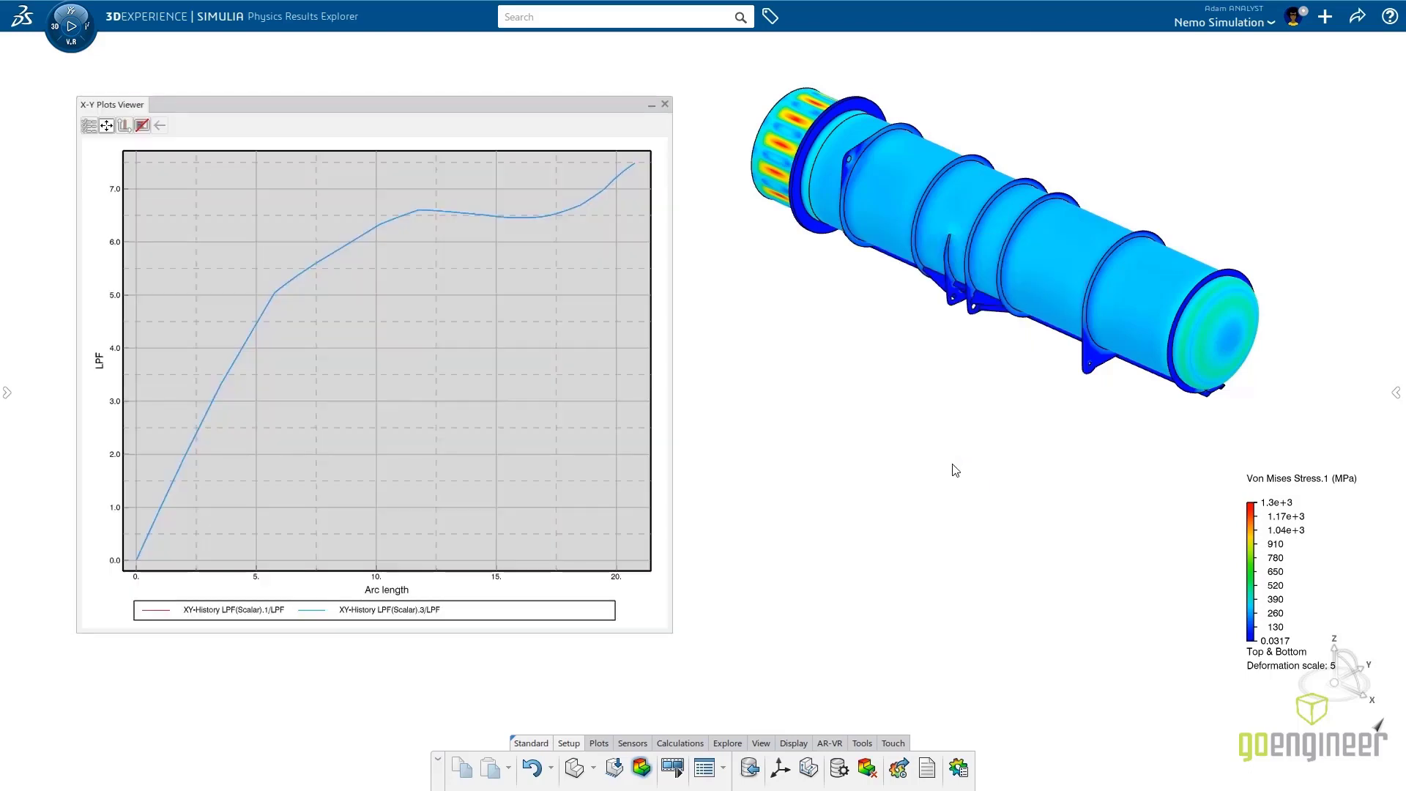